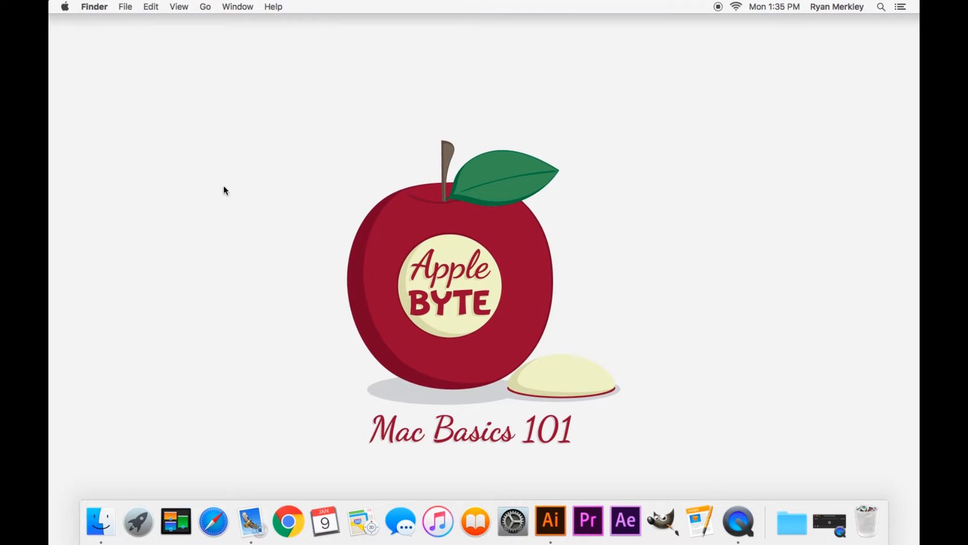
pyautogui.moveTo(295, 149)
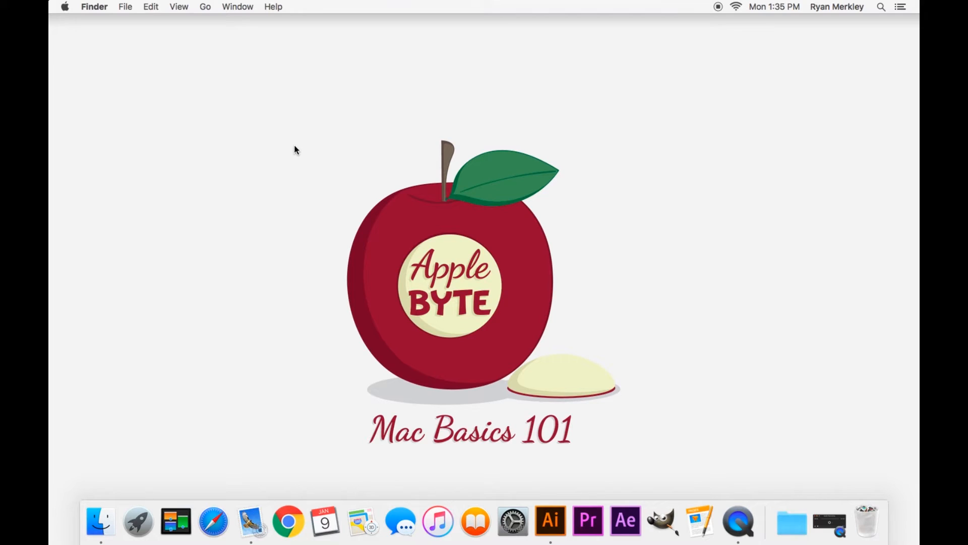
# Step: Create a new folder on the empty desktop and name it 'magic folder'
pyautogui.rightClick(295, 150)
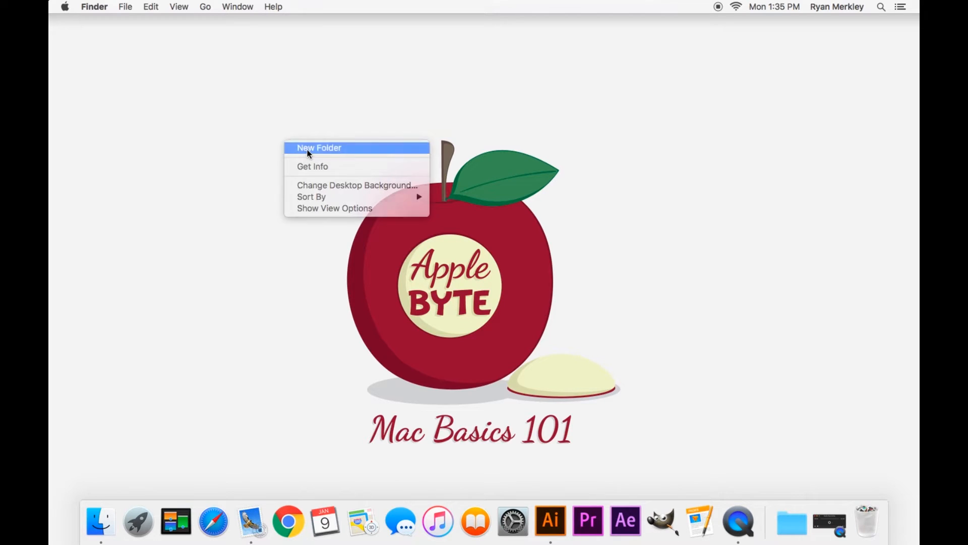
pyautogui.click(319, 147)
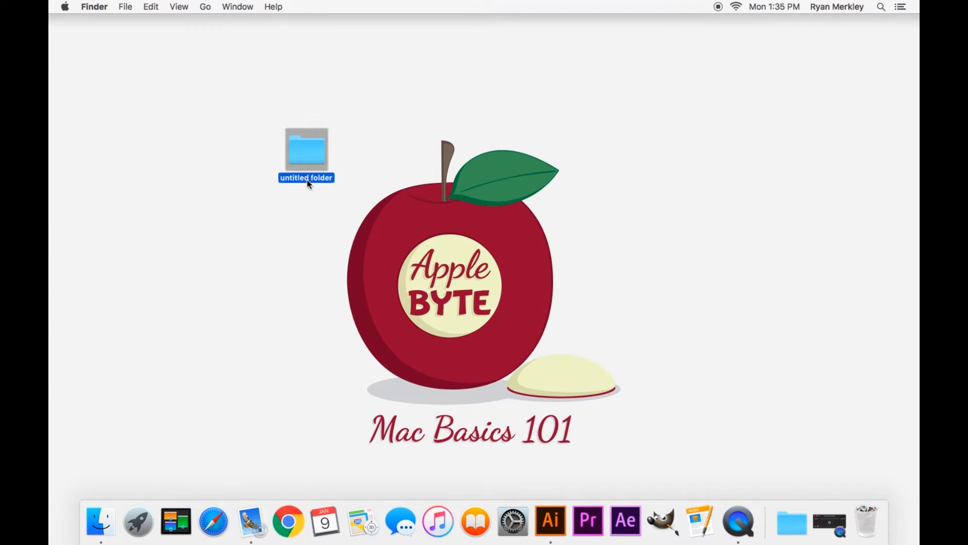
pyautogui.write('magic g')
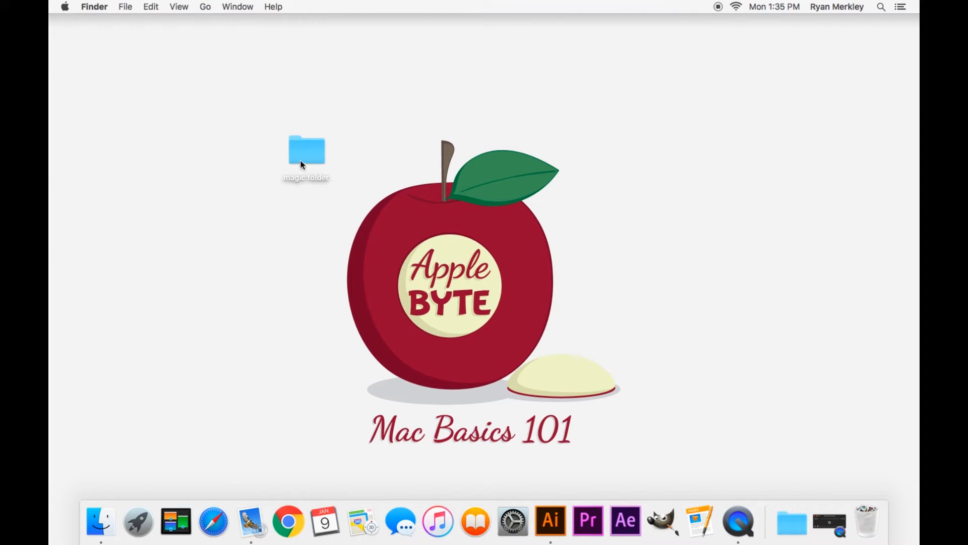
# Step: Copy 'magic folder' and paste a duplicate 'magic folder 2' onto the desktop via Edit commands
pyautogui.click(307, 152)
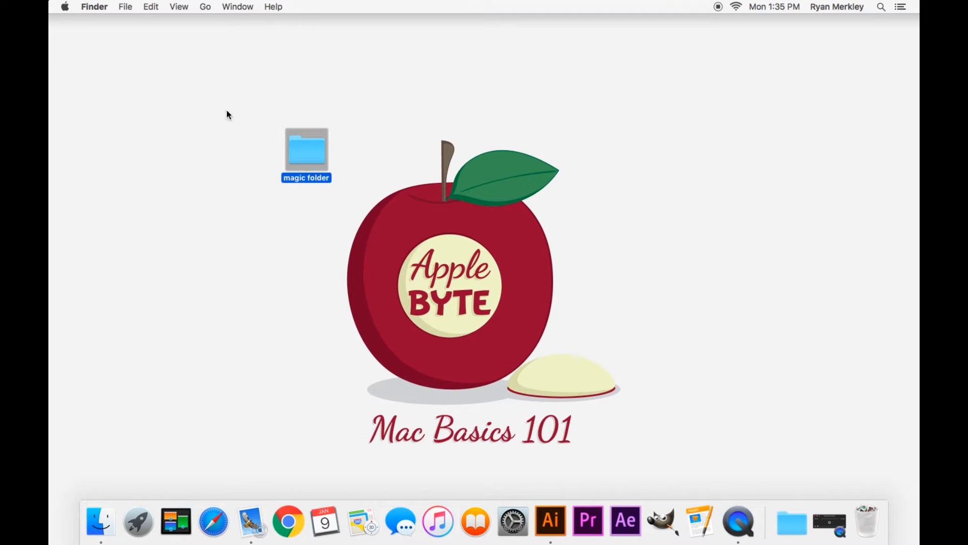
pyautogui.moveTo(148, 5)
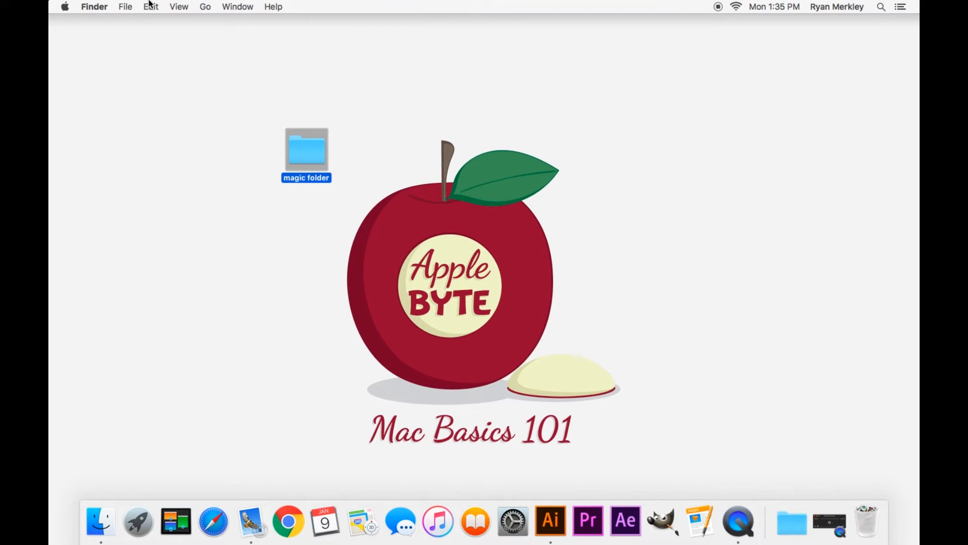
pyautogui.click(151, 7)
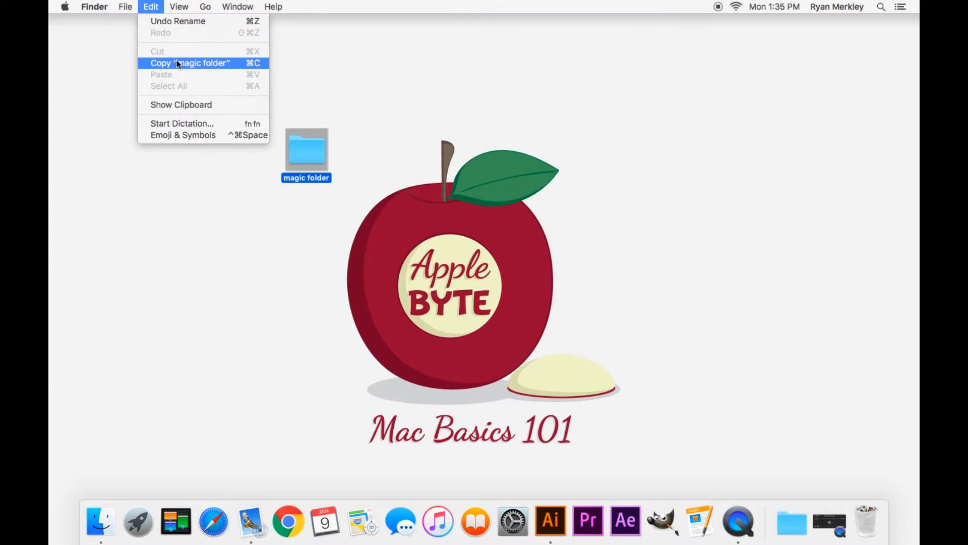
pyautogui.click(190, 62)
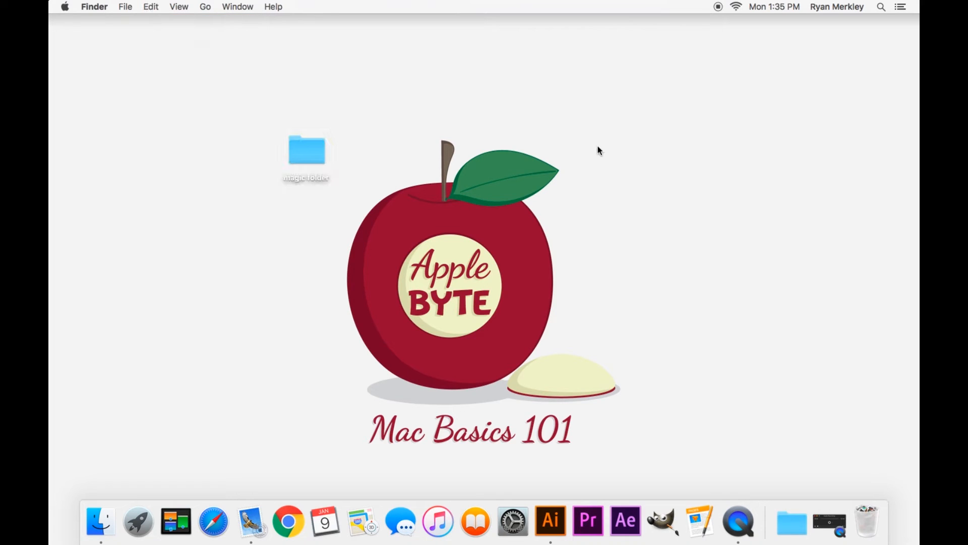
pyautogui.click(151, 7)
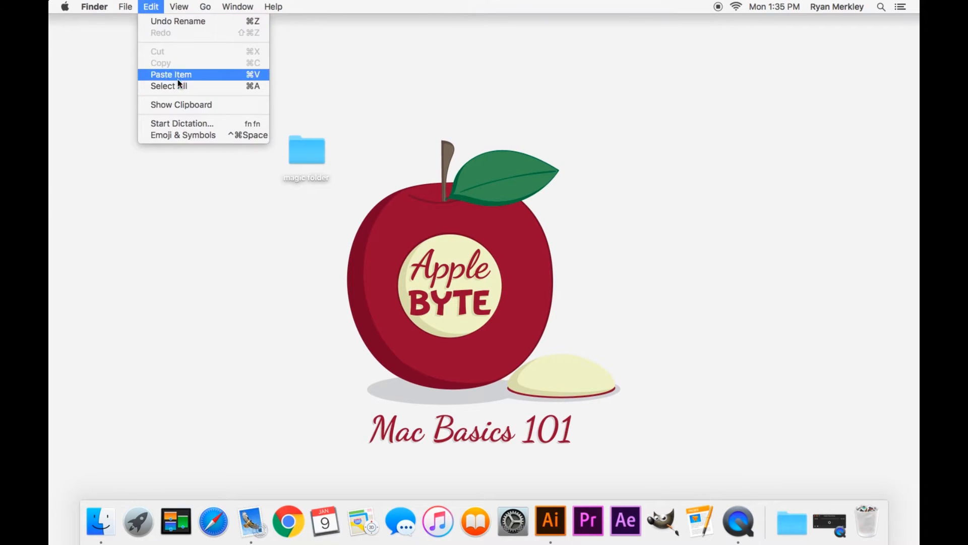
pyautogui.click(171, 74)
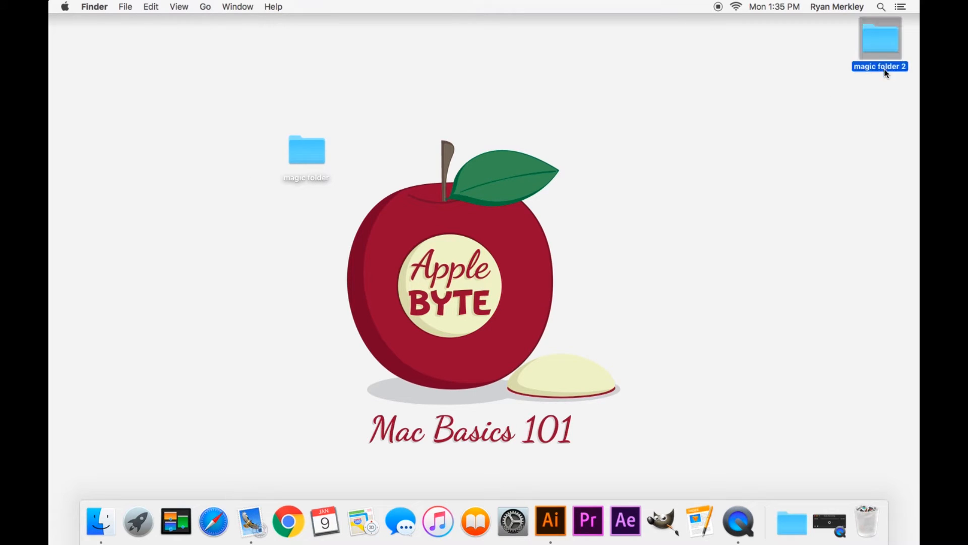
pyautogui.click(306, 150)
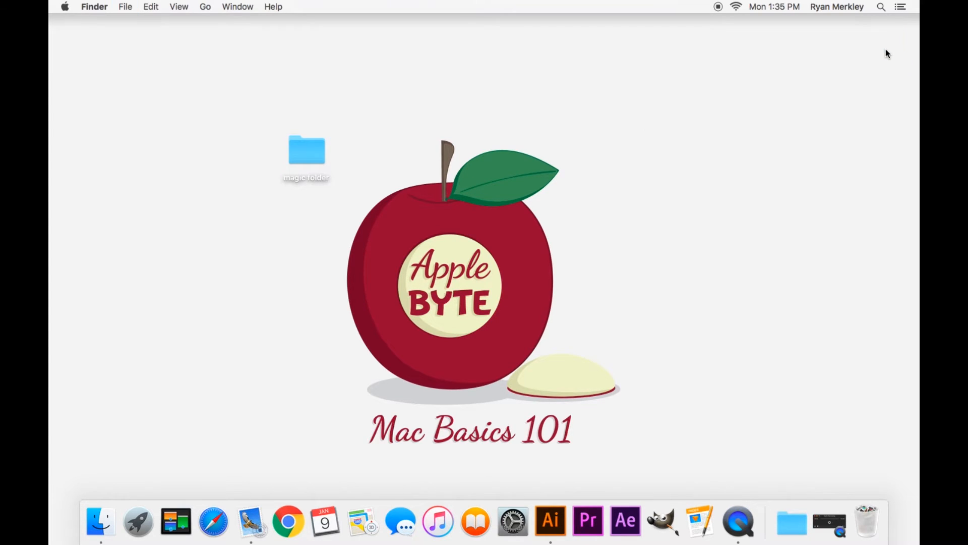
pyautogui.moveTo(307, 158)
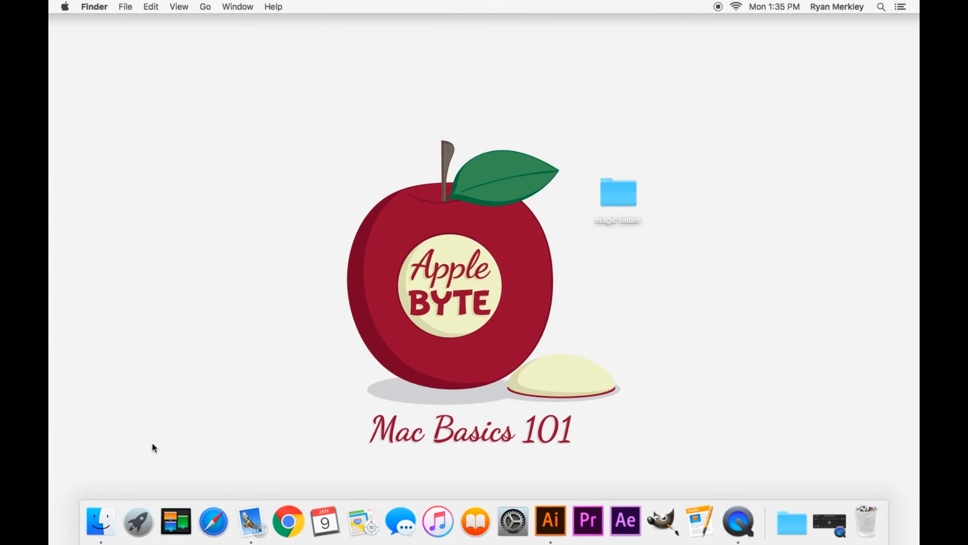
# Step: Browse the home folder, show Desktop with 'magic folder' selected, and reposition the window
pyautogui.click(99, 521)
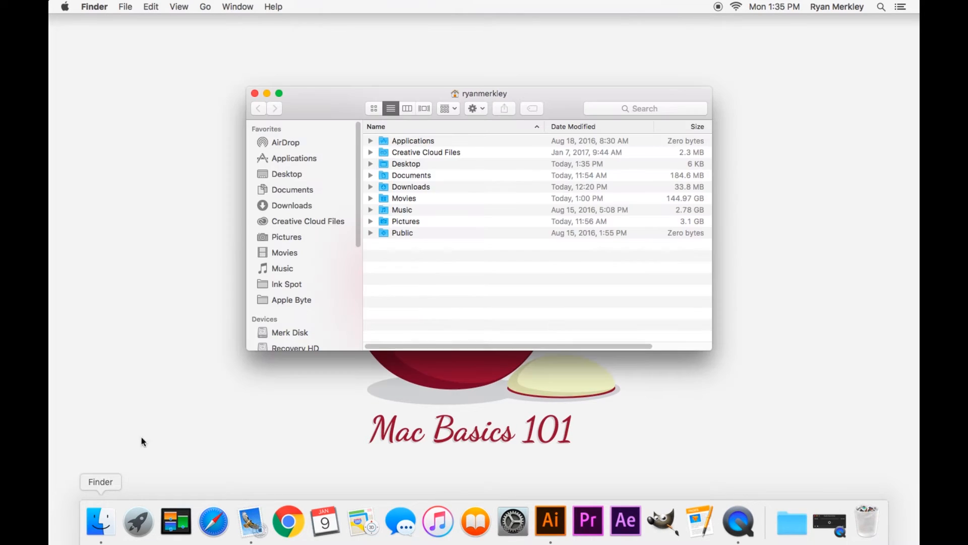
pyautogui.click(286, 173)
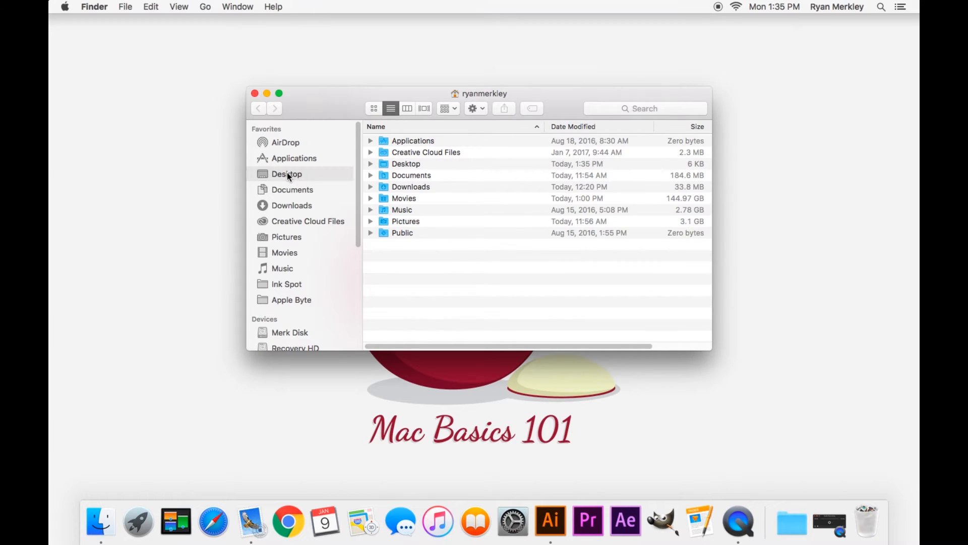
pyautogui.click(286, 173)
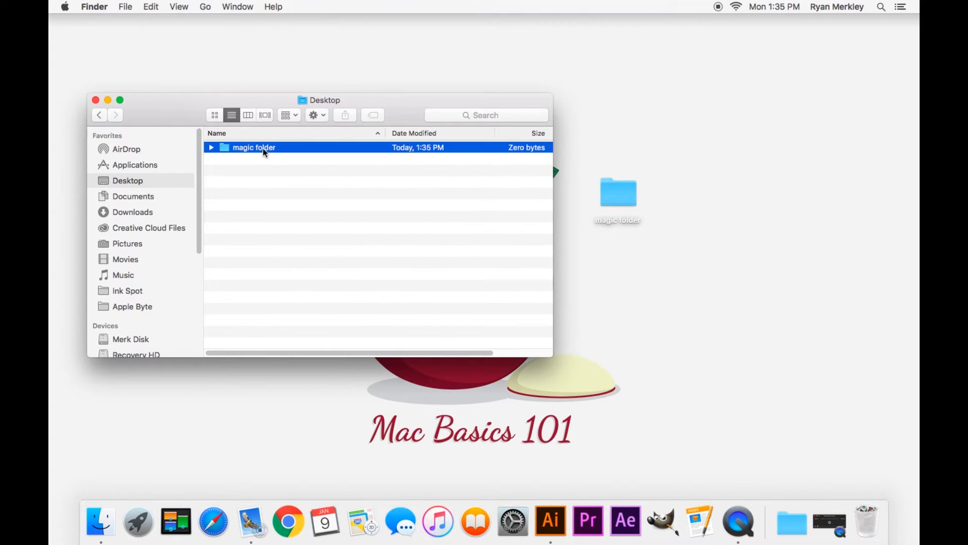
pyautogui.moveTo(269, 157)
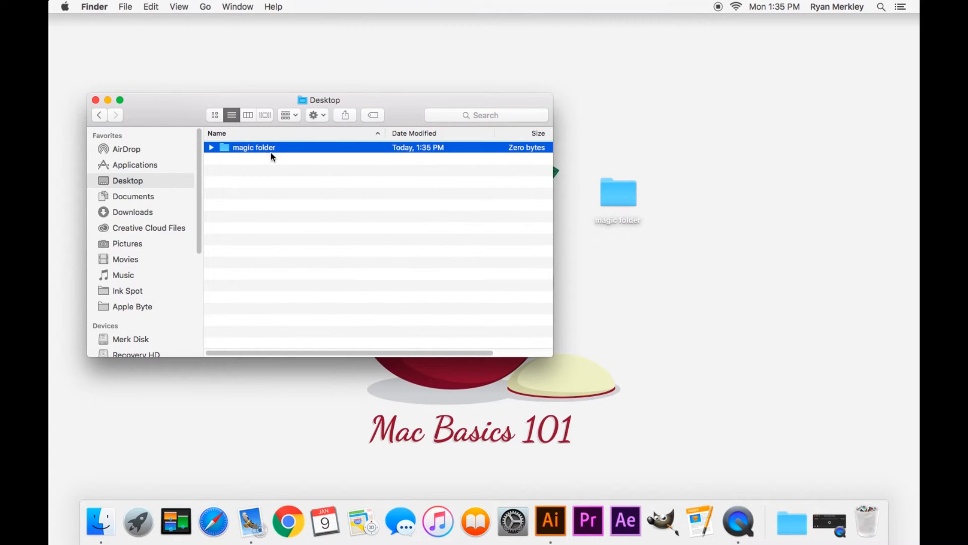
pyautogui.moveTo(268, 154)
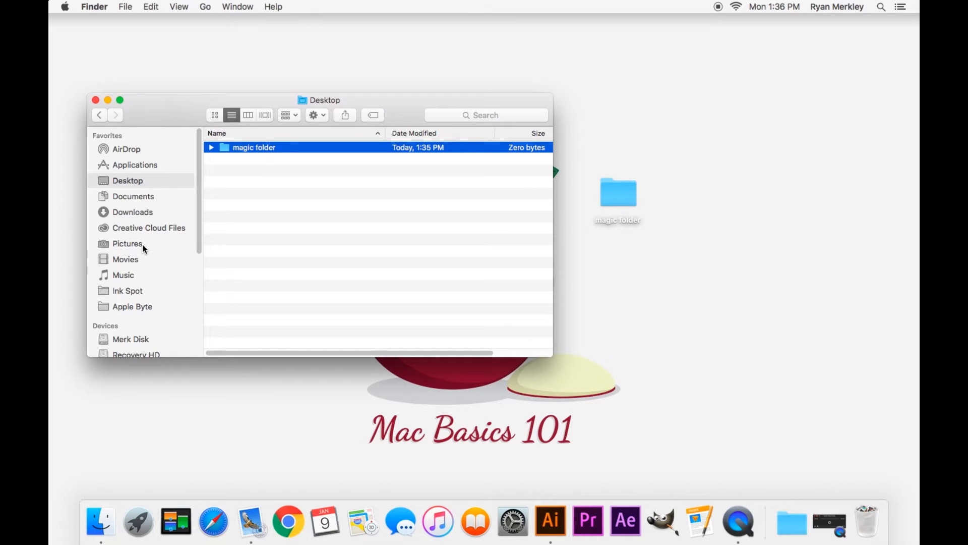
pyautogui.moveTo(324, 99); pyautogui.dragTo(341, 75)
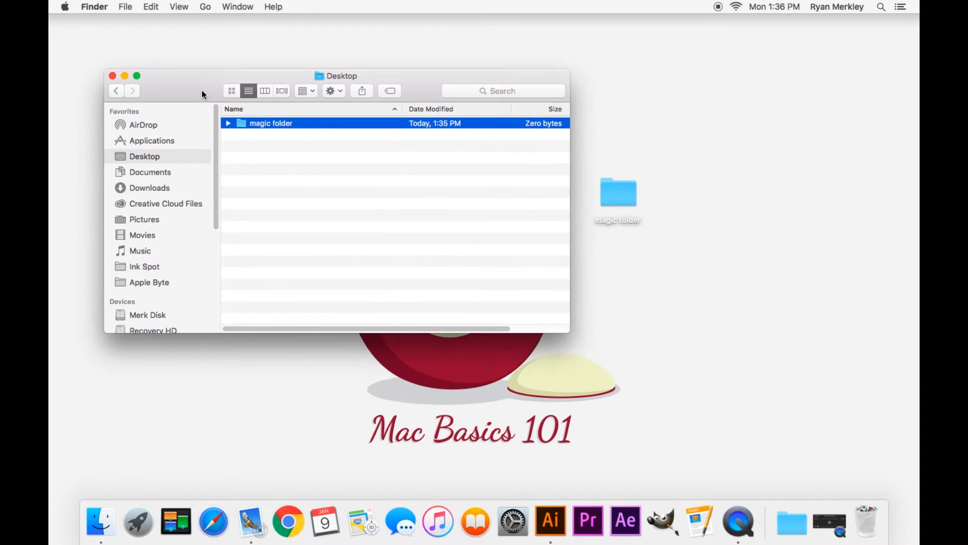
pyautogui.moveTo(339, 76); pyautogui.dragTo(355, 85)
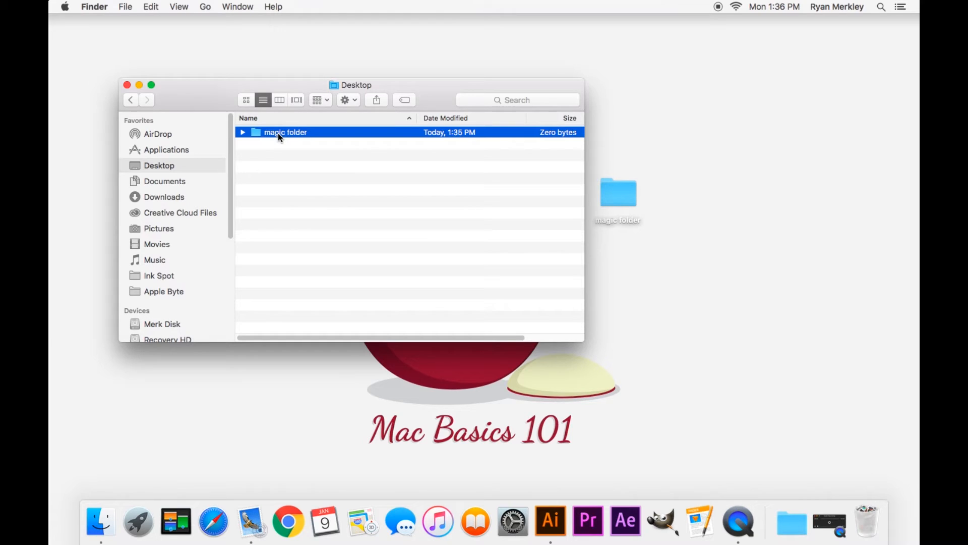
pyautogui.moveTo(160, 240)
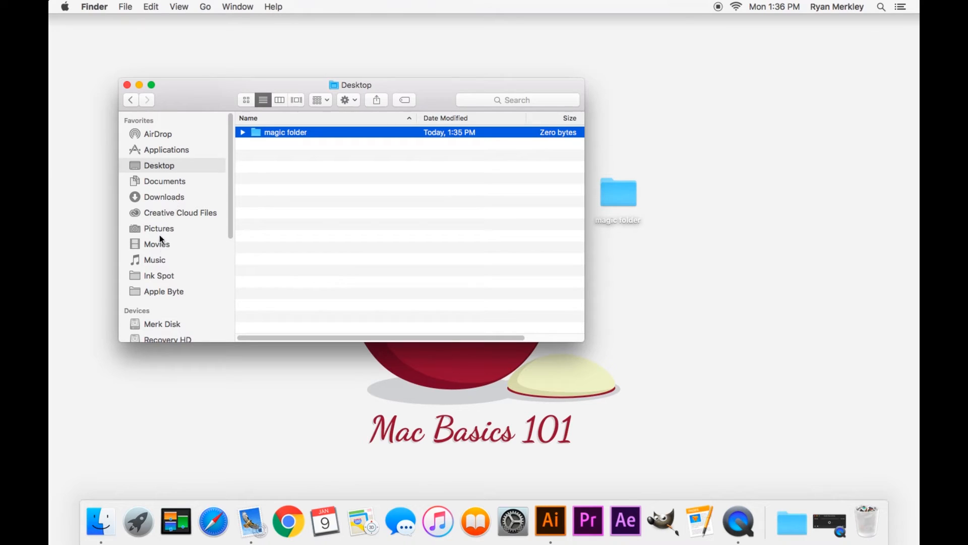
pyautogui.moveTo(161, 259)
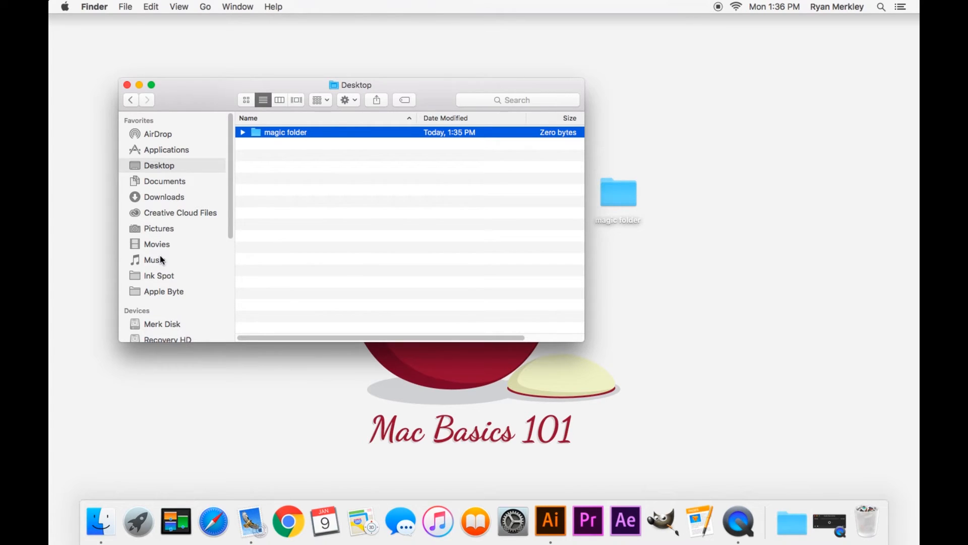
pyautogui.moveTo(292, 137)
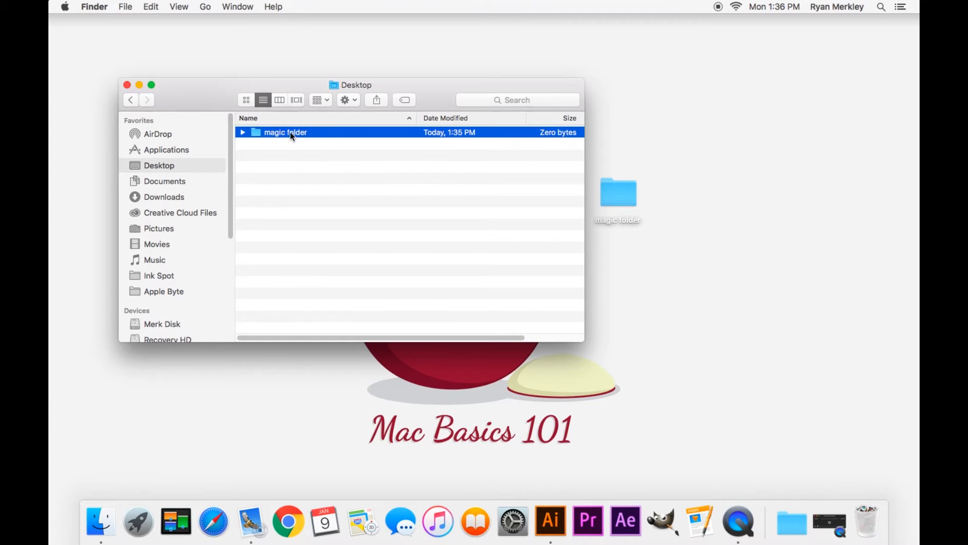
pyautogui.moveTo(176, 233)
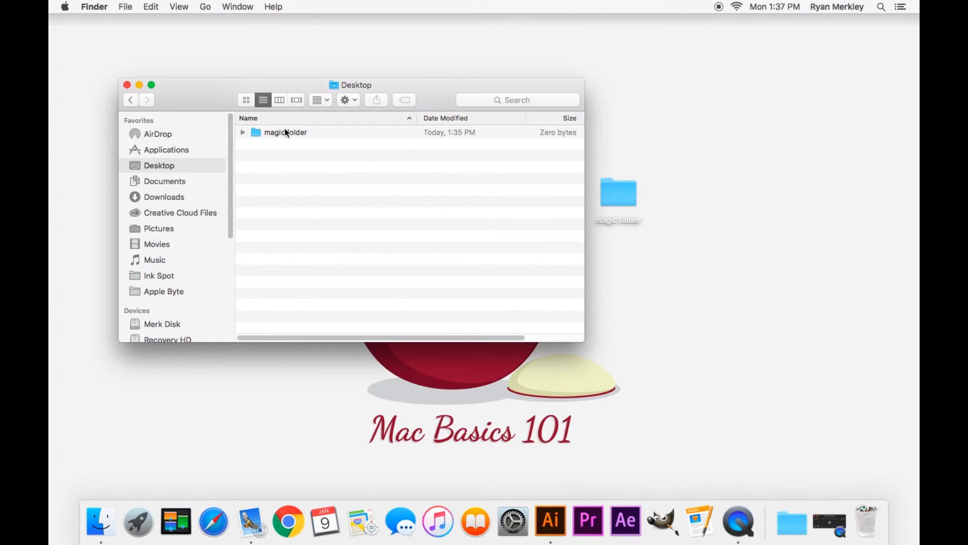
# Step: Copy 'magic folder', paste it into Pictures, then return to the Desktop listing
pyautogui.click(285, 133)
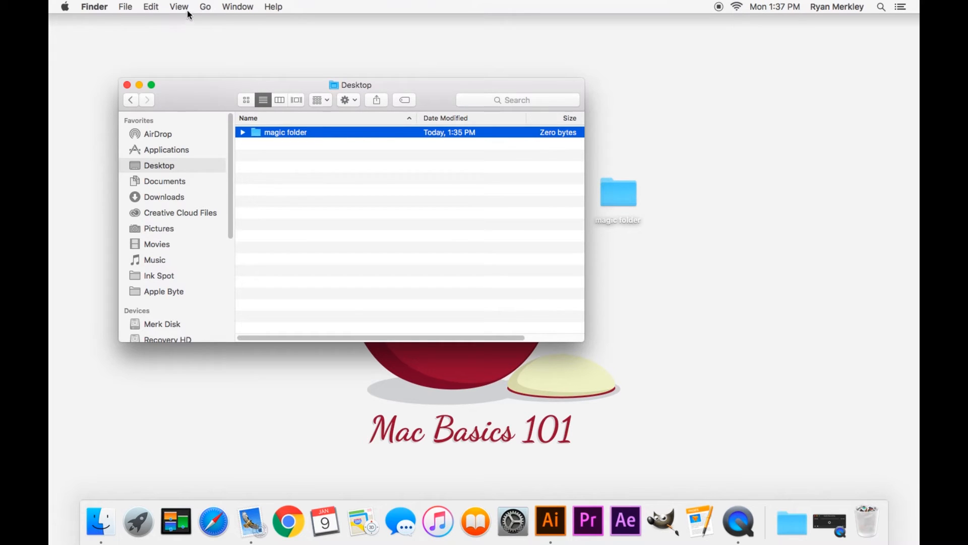
pyautogui.moveTo(185, 9)
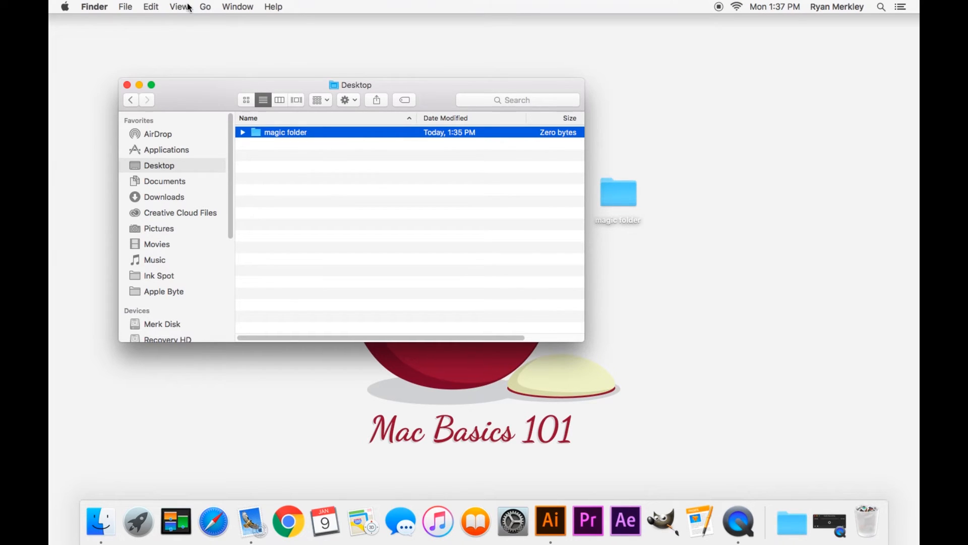
pyautogui.click(150, 6)
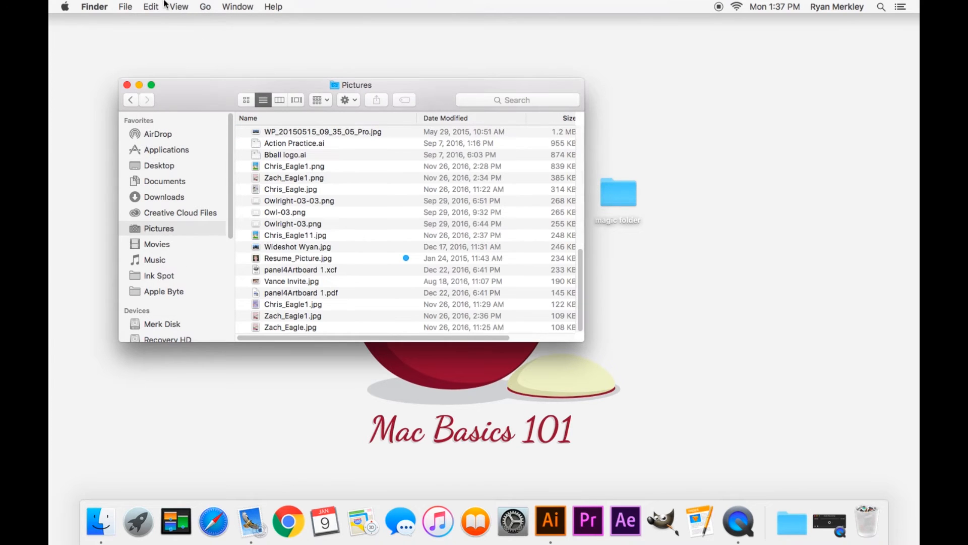
pyautogui.moveTo(383, 209)
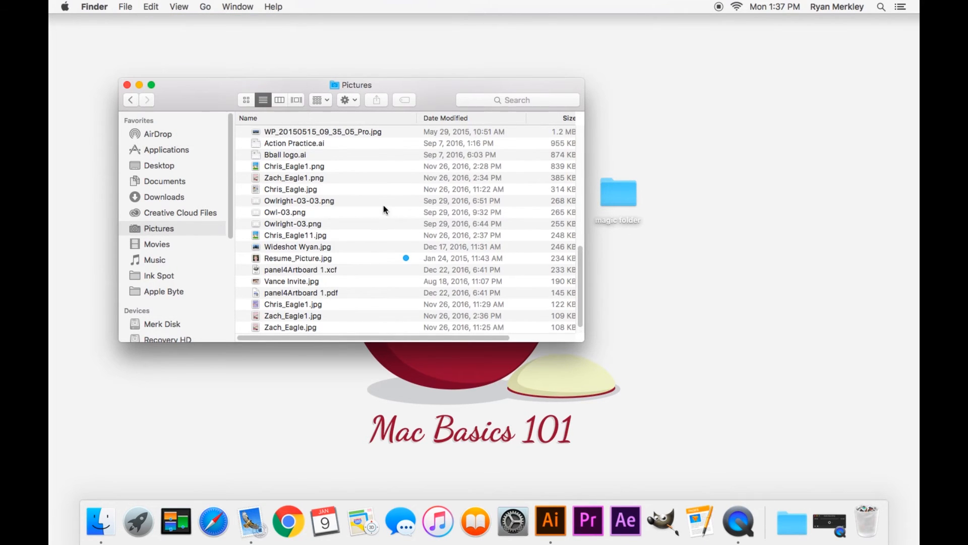
pyautogui.click(567, 118)
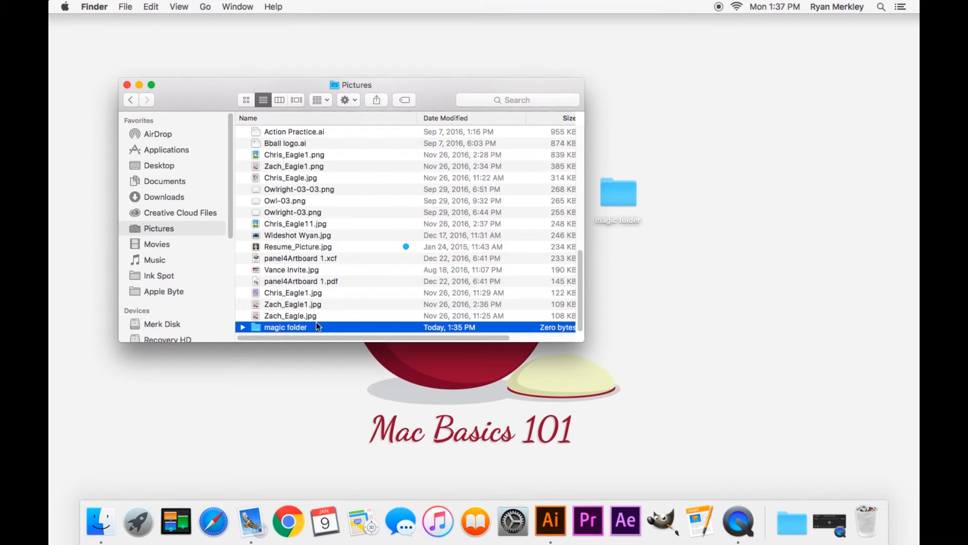
pyautogui.moveTo(339, 88)
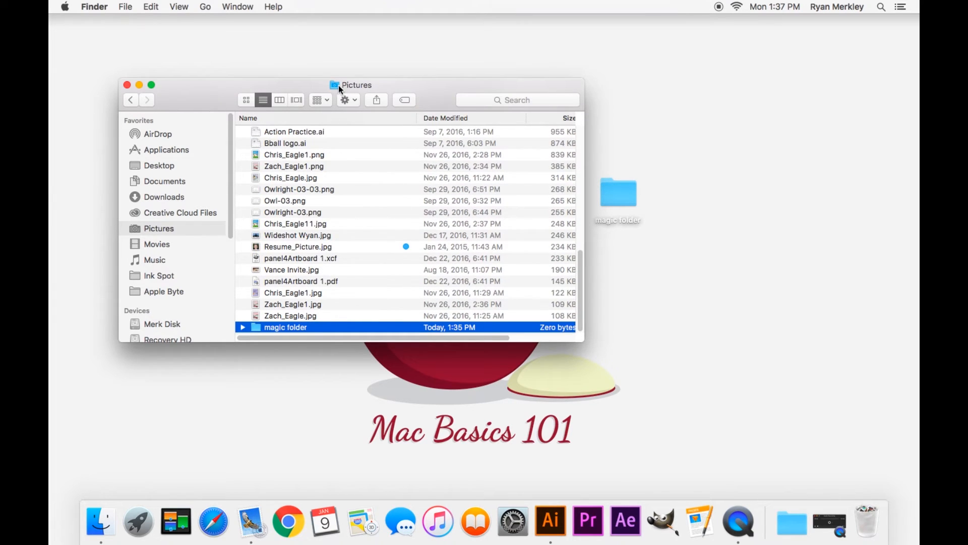
pyautogui.moveTo(178, 167)
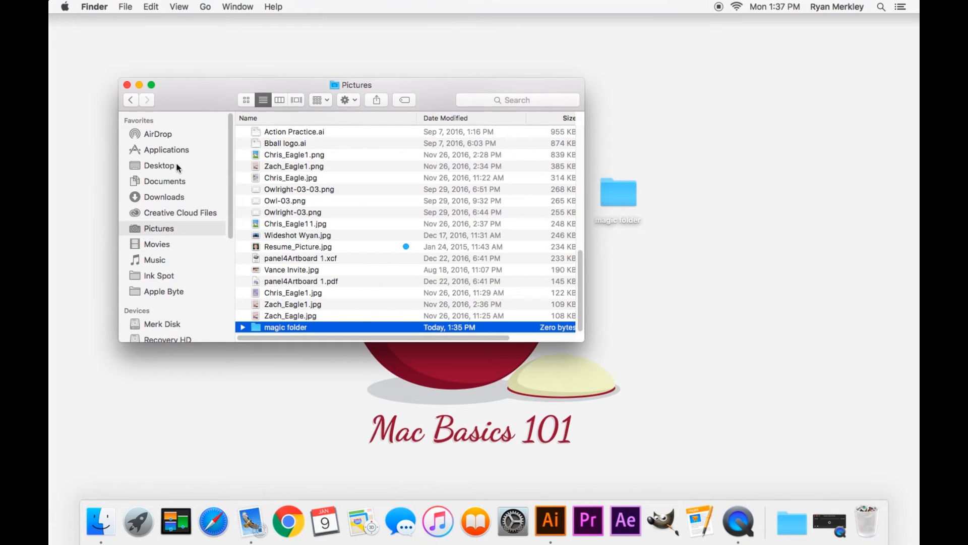
pyautogui.moveTo(655, 217)
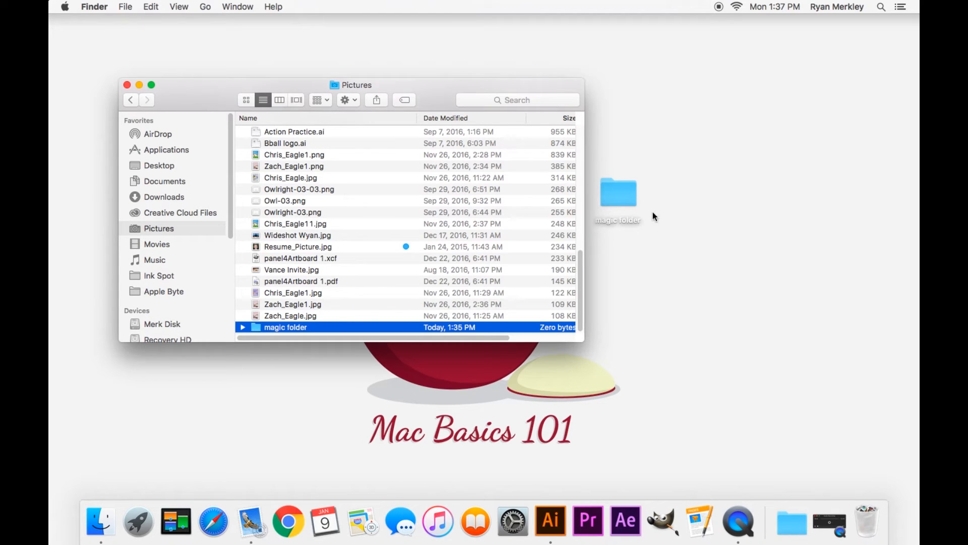
pyautogui.moveTo(616, 221)
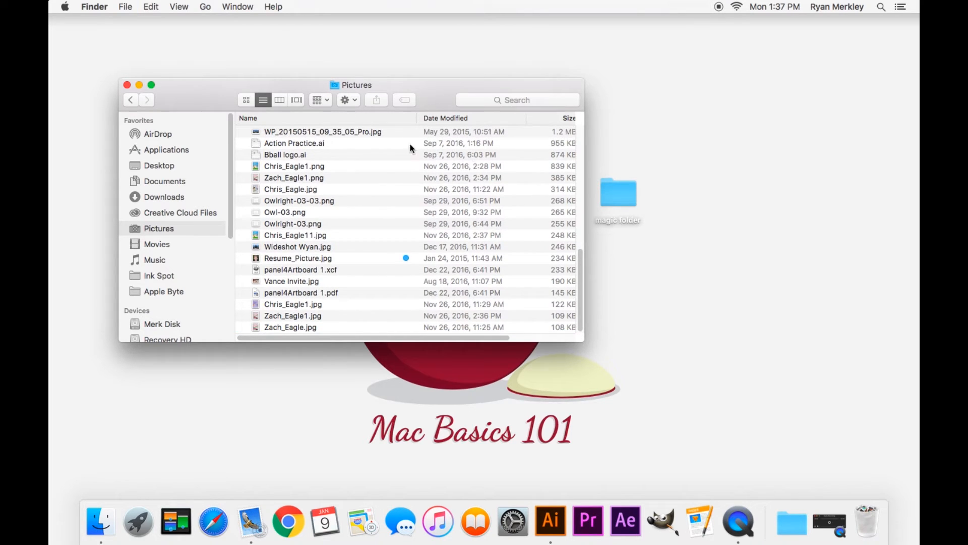
pyautogui.click(159, 165)
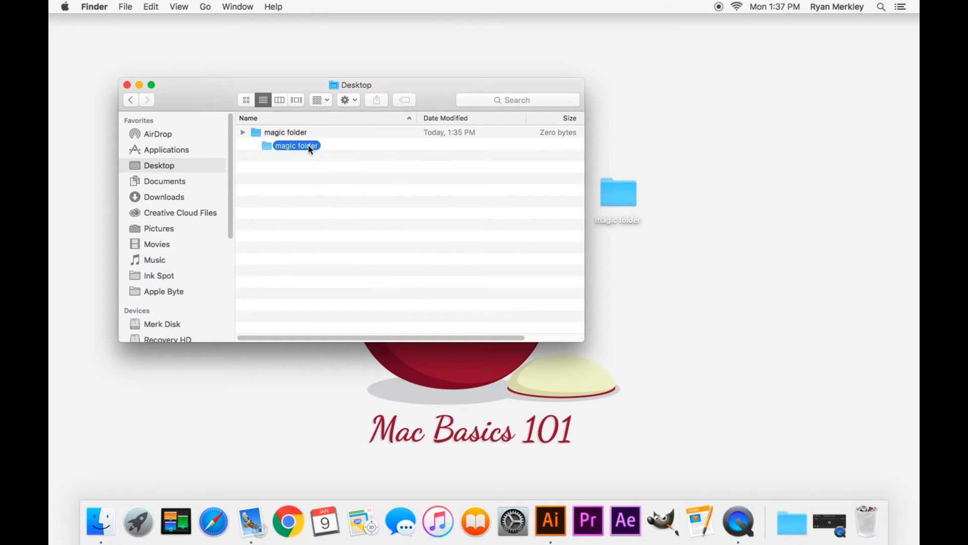
# Step: Drag 'magic folder' into Pictures, check Pictures, and come back to Desktop
pyautogui.moveTo(296, 145); pyautogui.dragTo(303, 217)
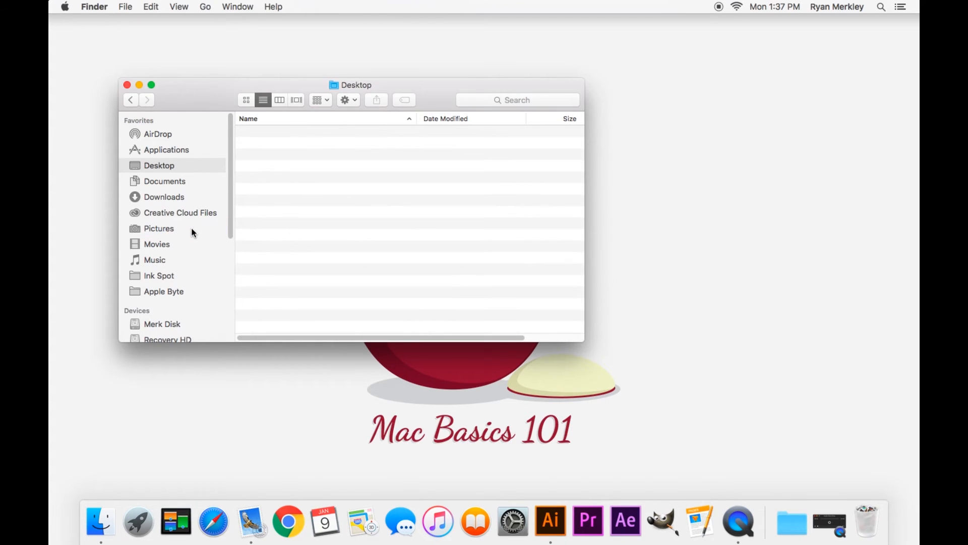
pyautogui.moveTo(320, 165)
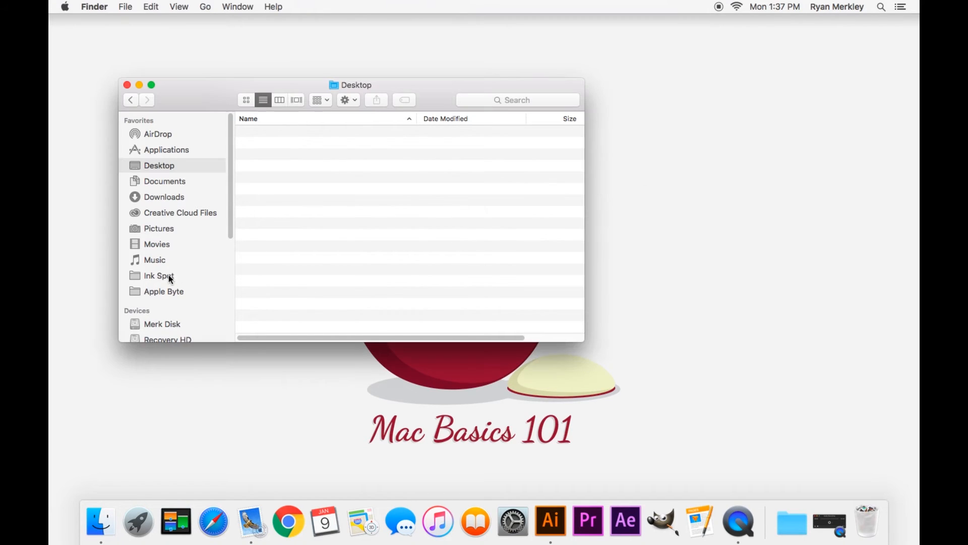
pyautogui.click(158, 228)
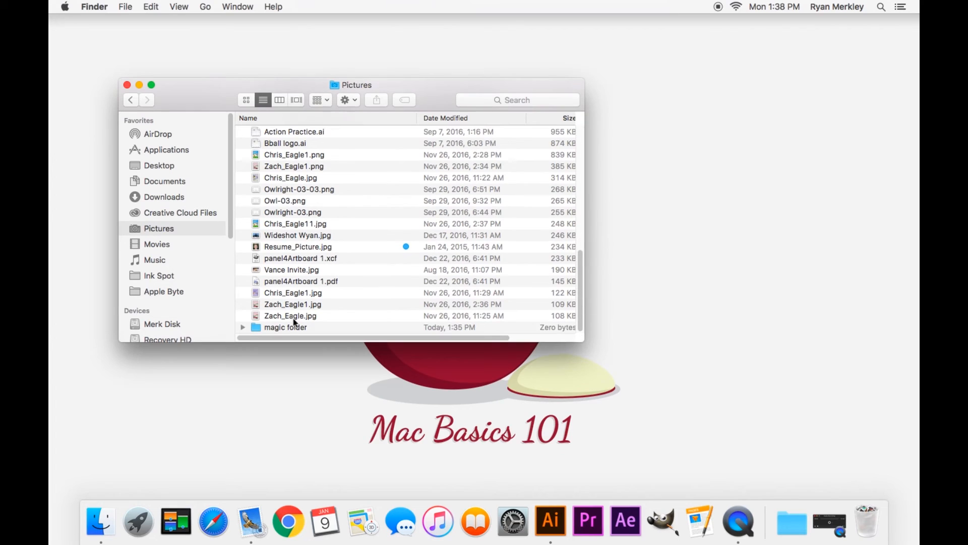
pyautogui.moveTo(291, 333)
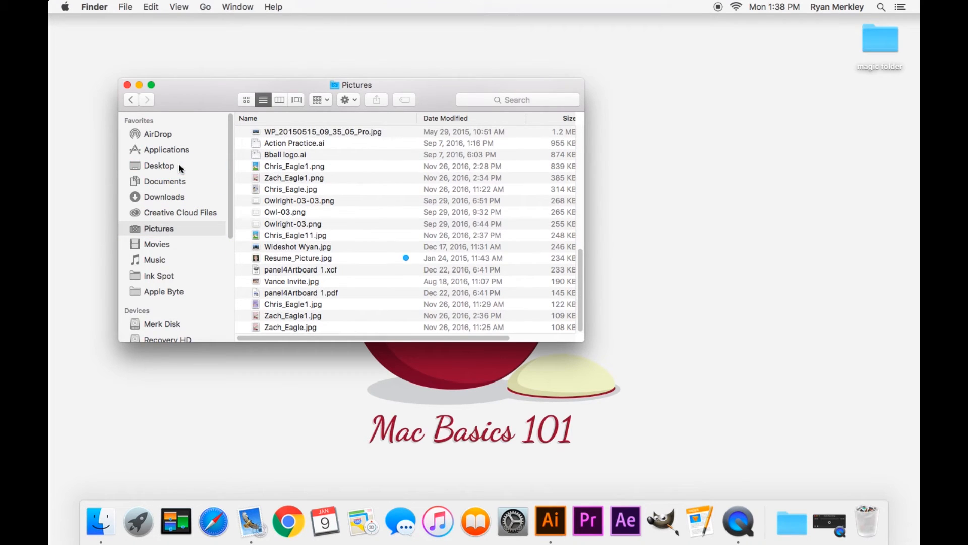
pyautogui.click(159, 165)
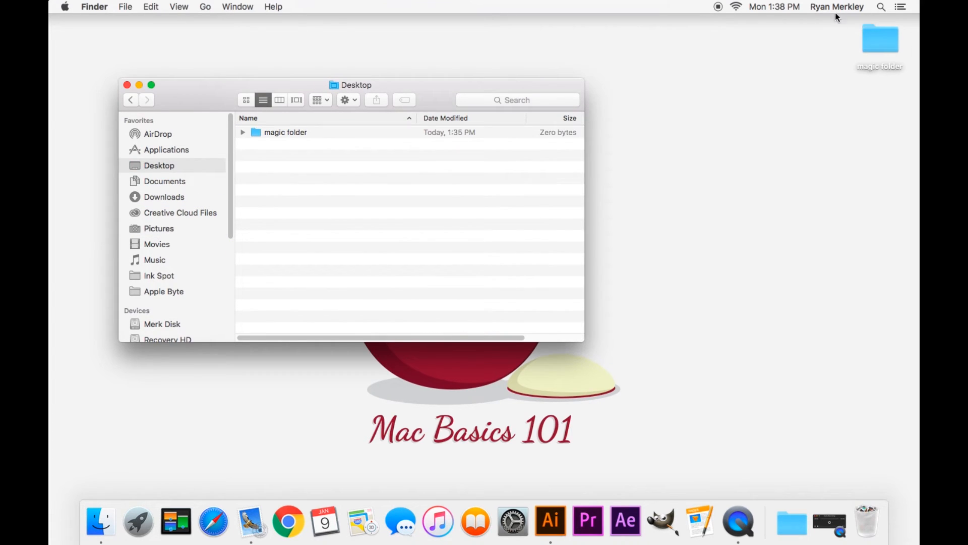
# Step: Look over Pictures, select the Ink Spot folder there, and return to Desktop
pyautogui.click(285, 132)
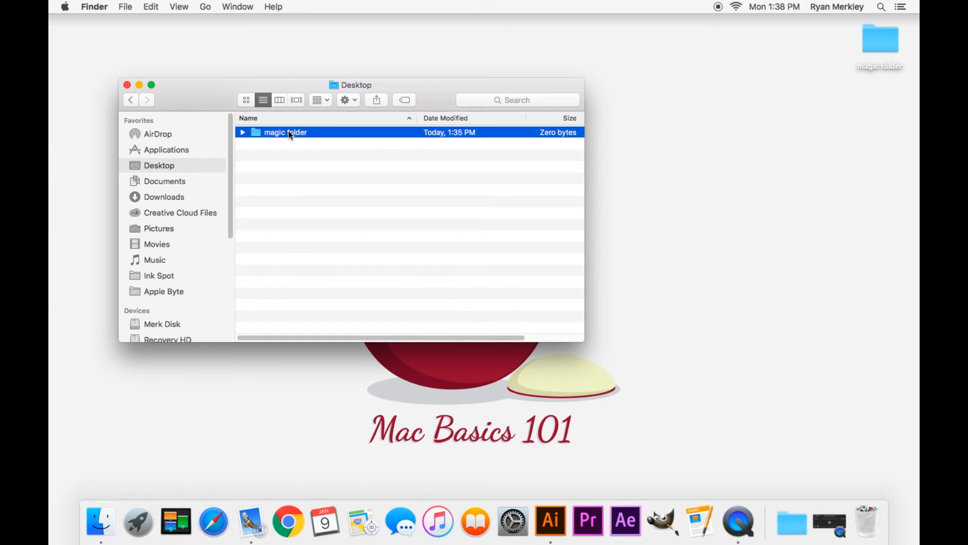
pyautogui.moveTo(176, 237)
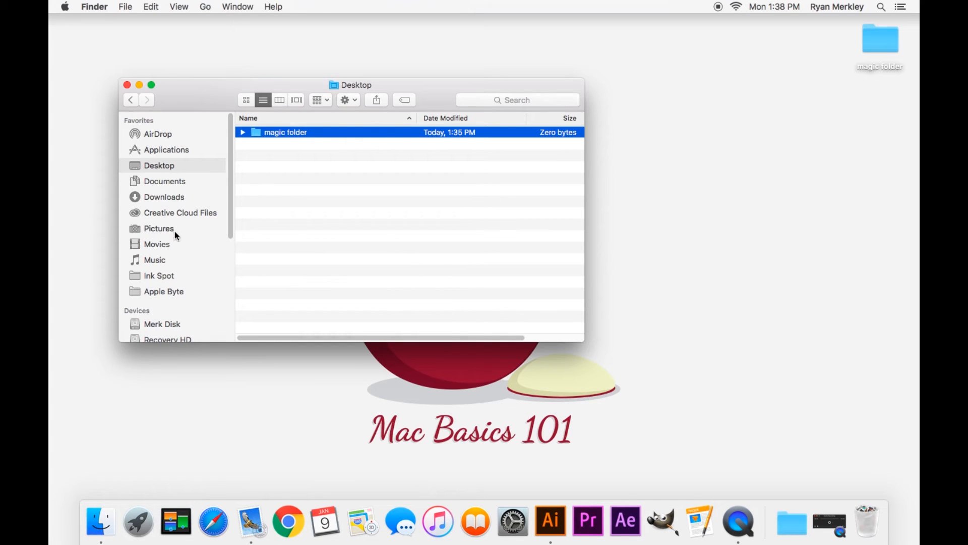
pyautogui.click(158, 228)
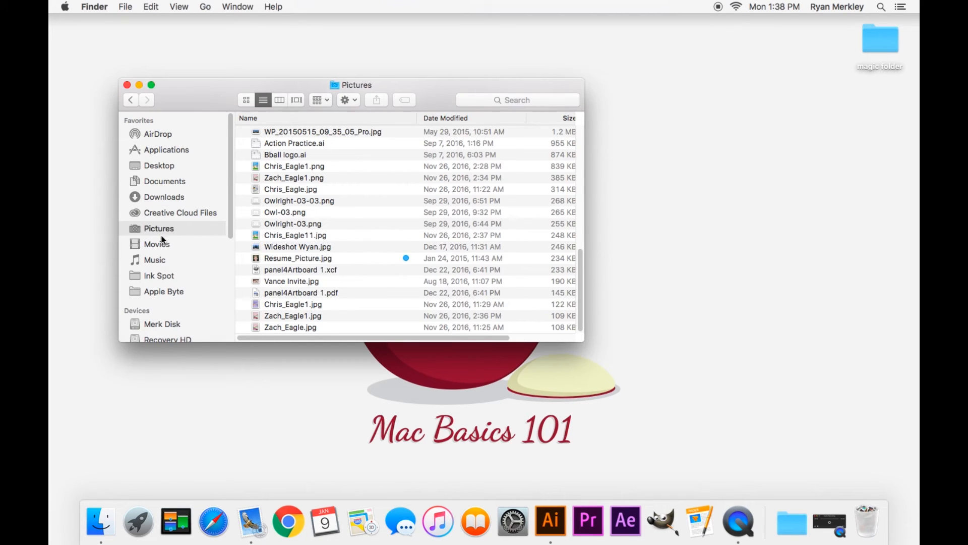
pyautogui.click(568, 118)
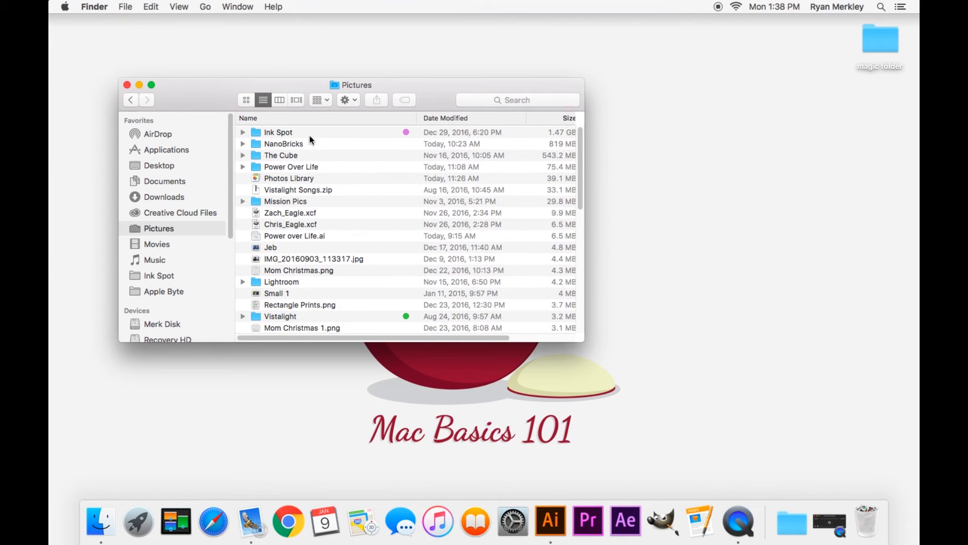
pyautogui.click(278, 132)
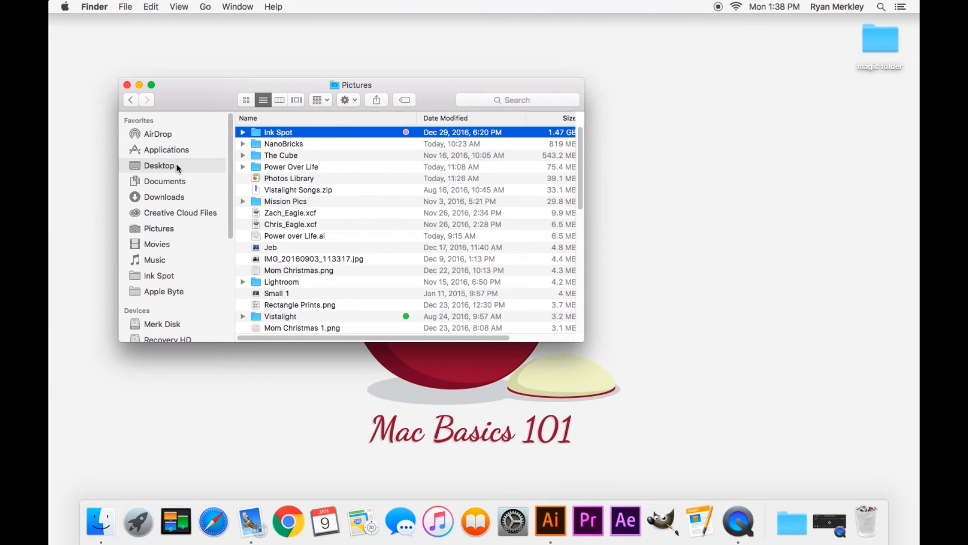
pyautogui.click(159, 165)
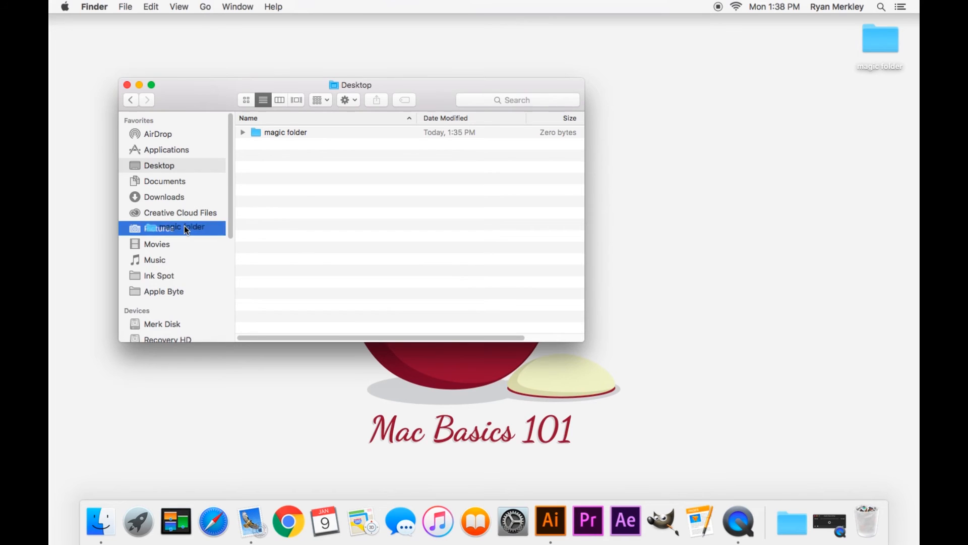
# Step: Move 'magic folder' into Pictures and select it inside the opened Ink Spot folder
pyautogui.click(165, 227)
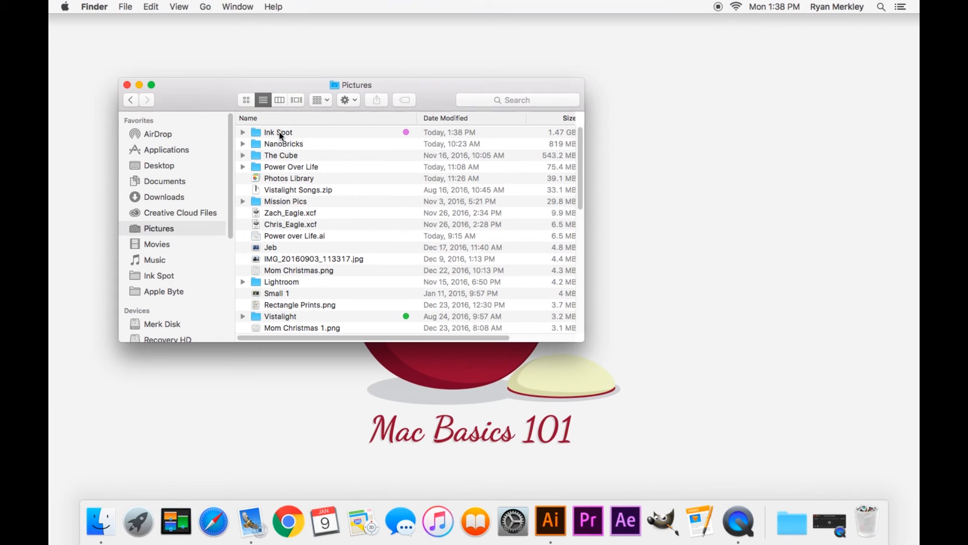
pyautogui.doubleClick(278, 132)
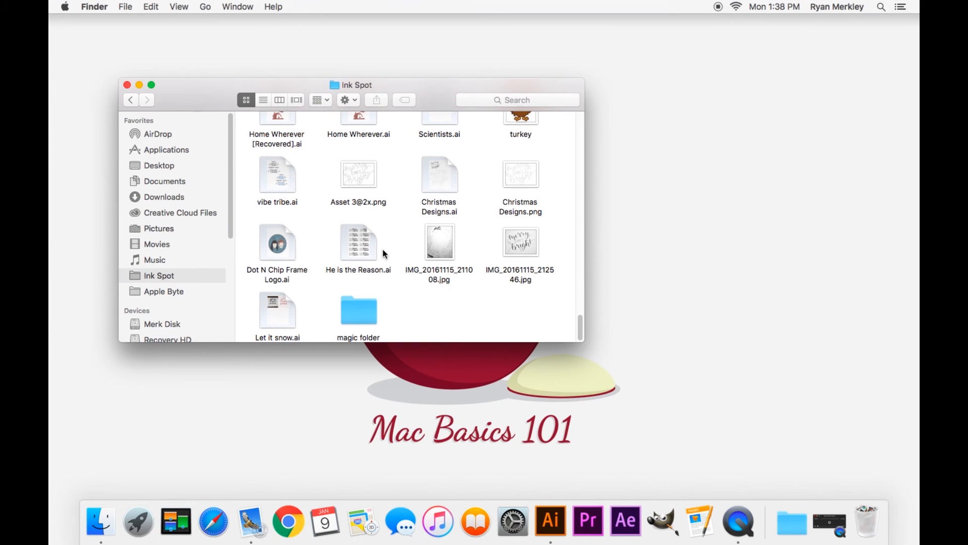
pyautogui.click(358, 309)
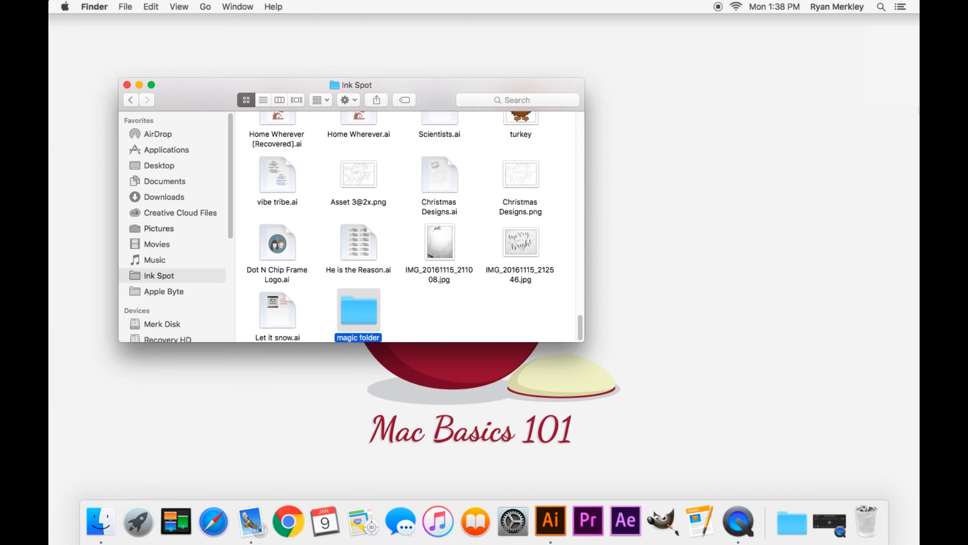
pyautogui.moveTo(435, 322)
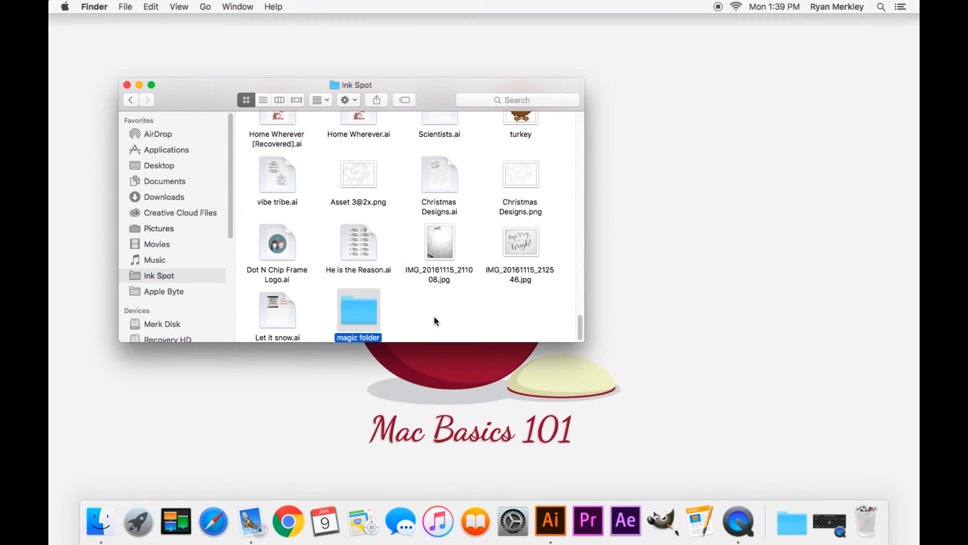
pyautogui.moveTo(201, 102)
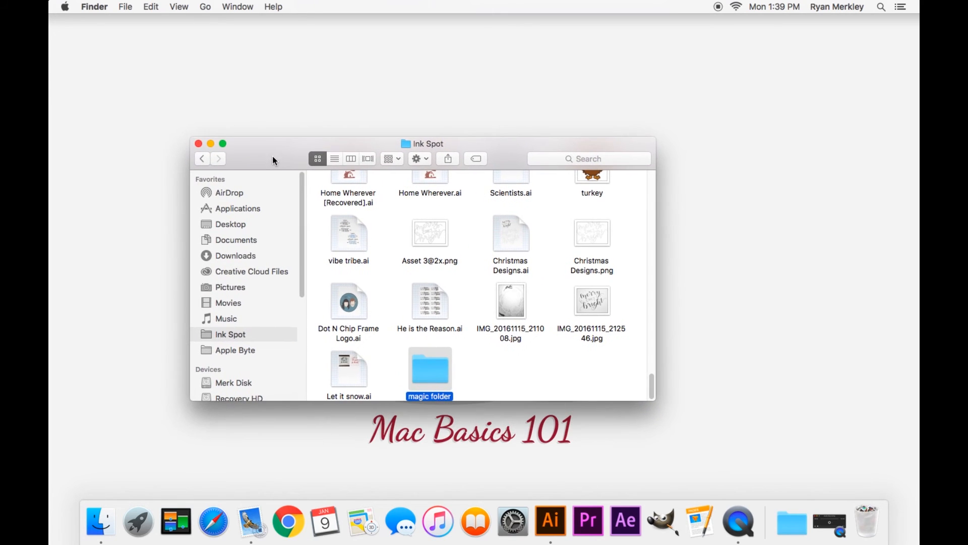
pyautogui.moveTo(151, 6)
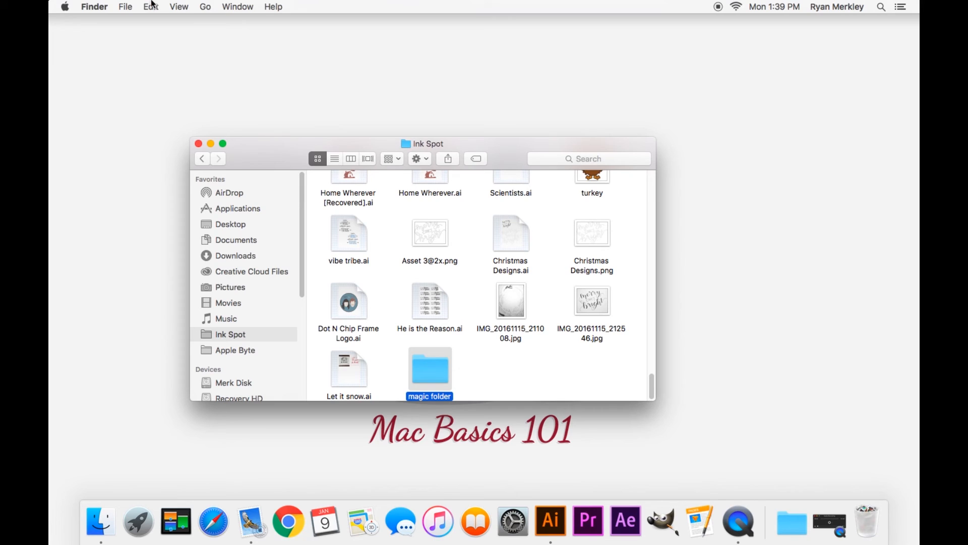
# Step: Add a second tab to the Ink Spot window using File > New Tab
pyautogui.click(125, 6)
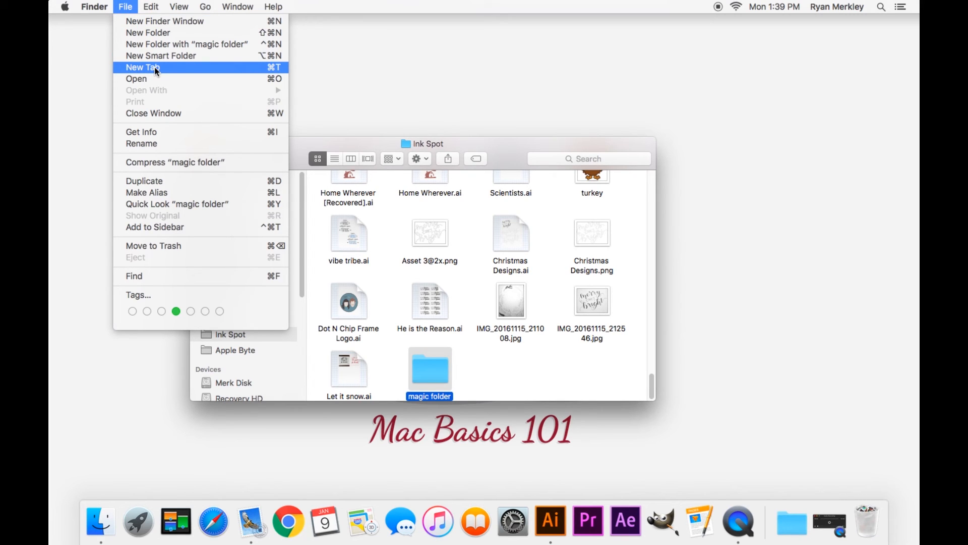
pyautogui.moveTo(154, 67)
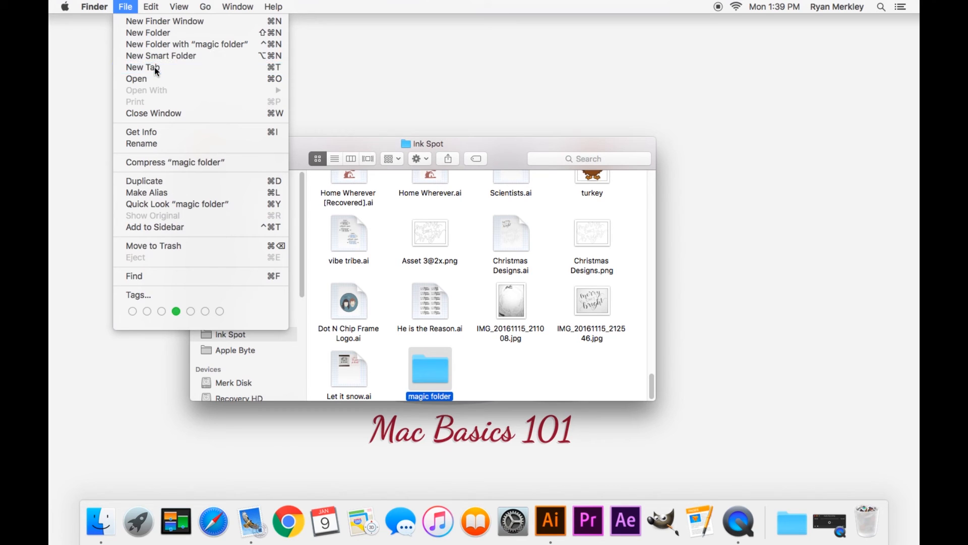
pyautogui.click(142, 67)
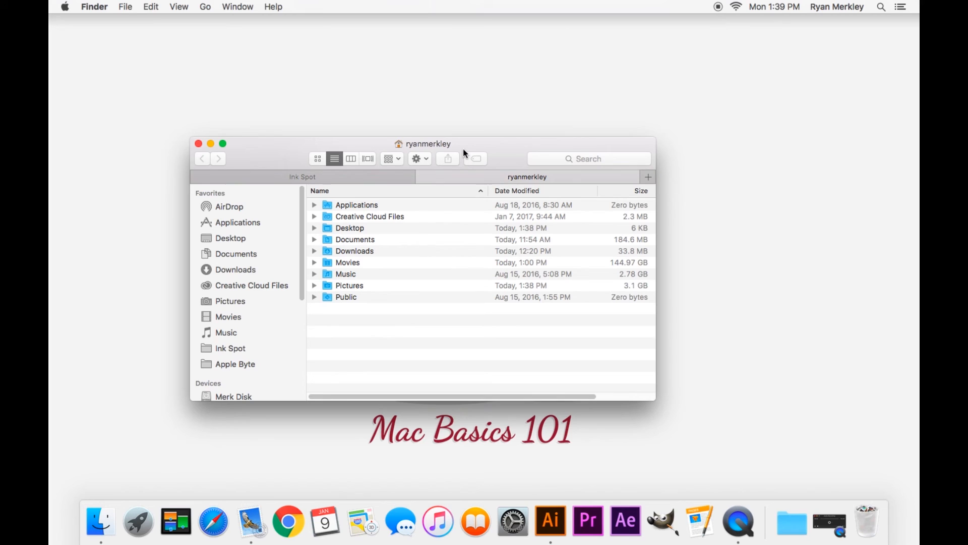
pyautogui.moveTo(427, 173)
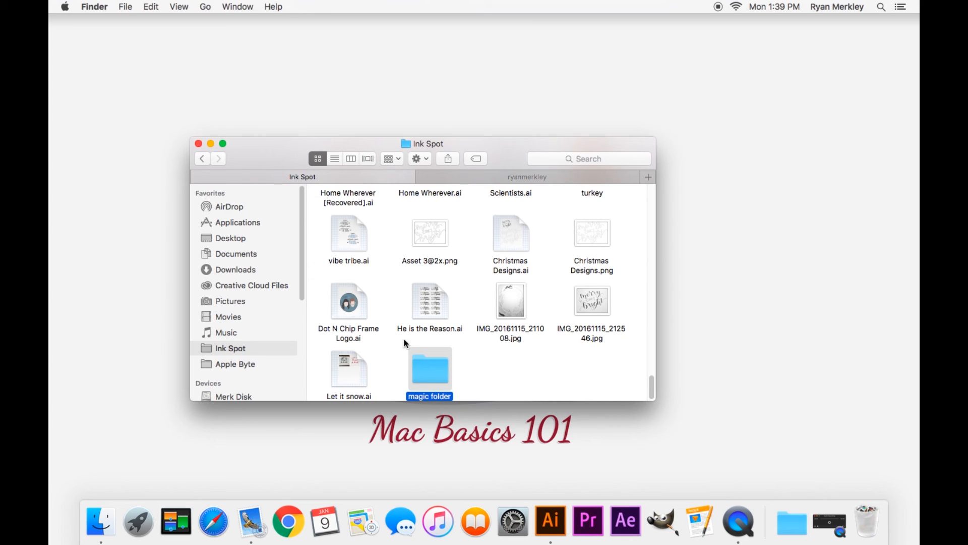
pyautogui.moveTo(420, 374)
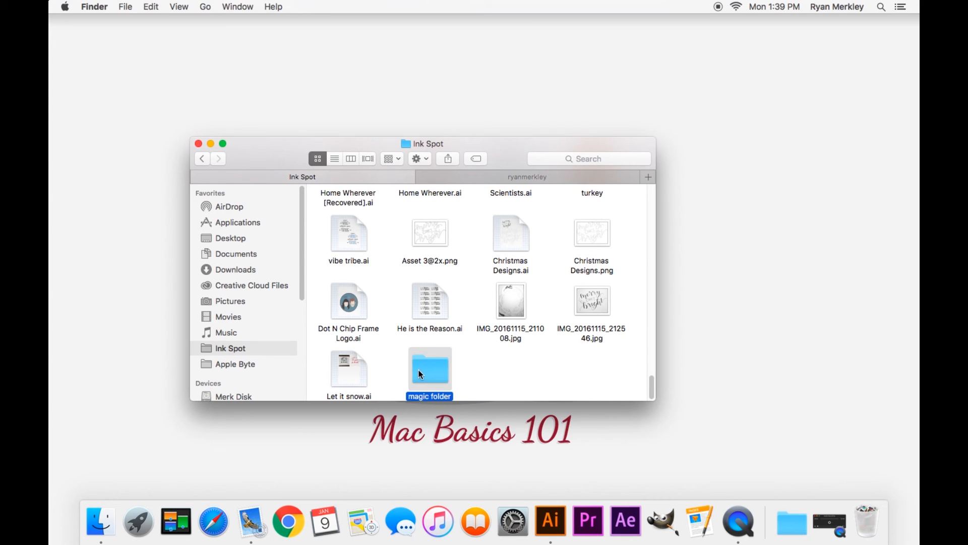
pyautogui.moveTo(321, 180)
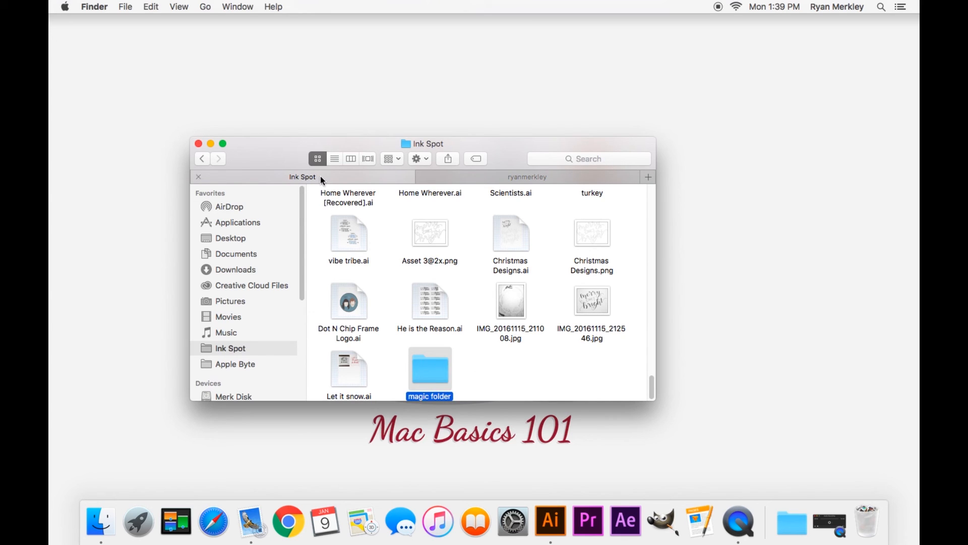
# Step: Switch to the second tab showing the home folder
pyautogui.click(526, 176)
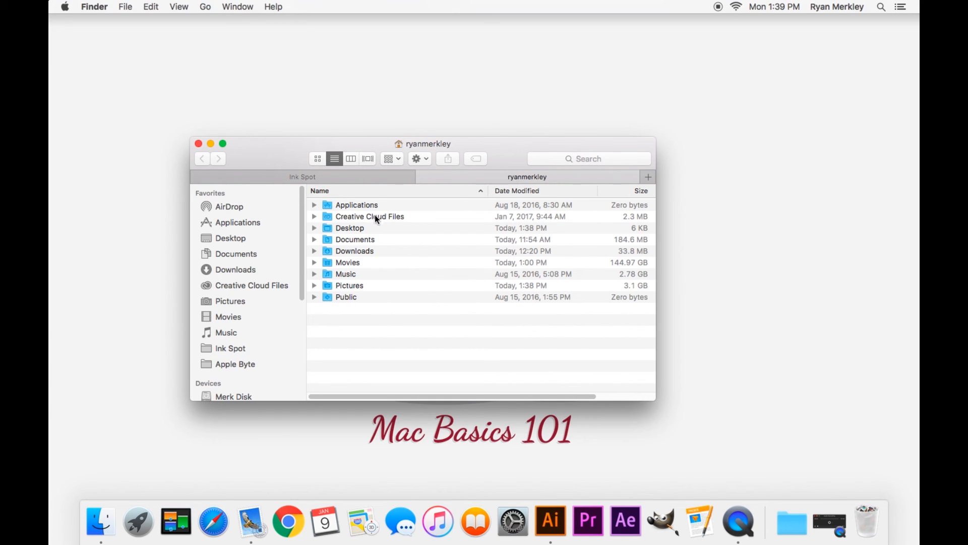
pyautogui.moveTo(356, 228)
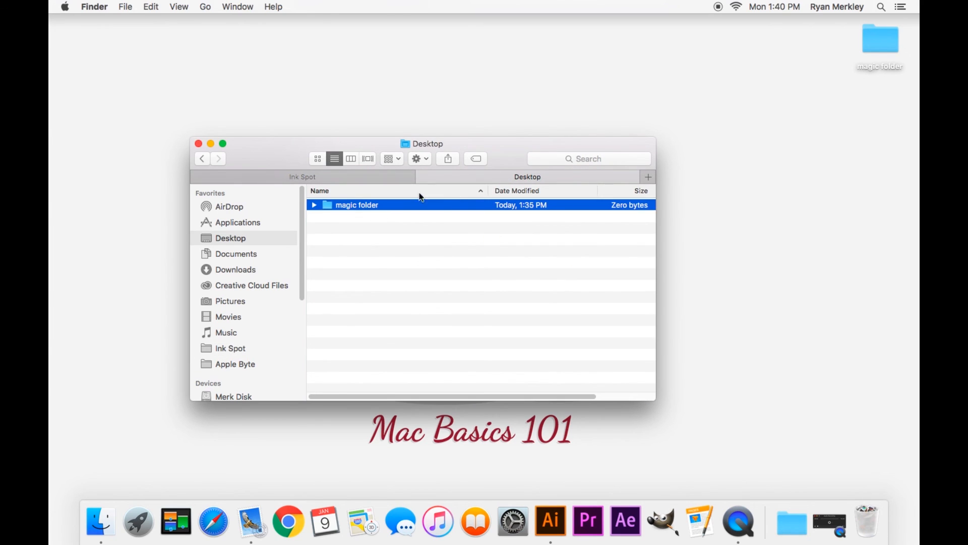
pyautogui.moveTo(834, 69)
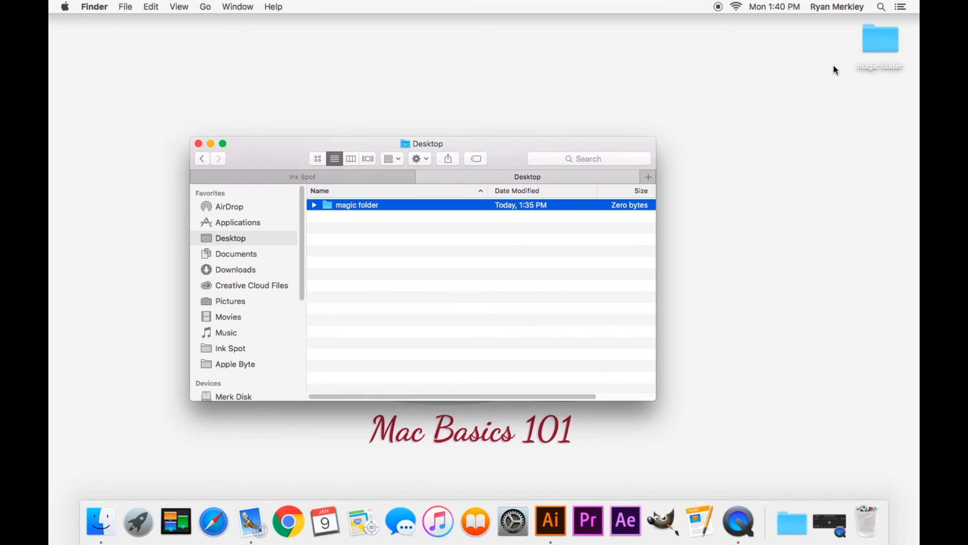
pyautogui.moveTo(745, 96)
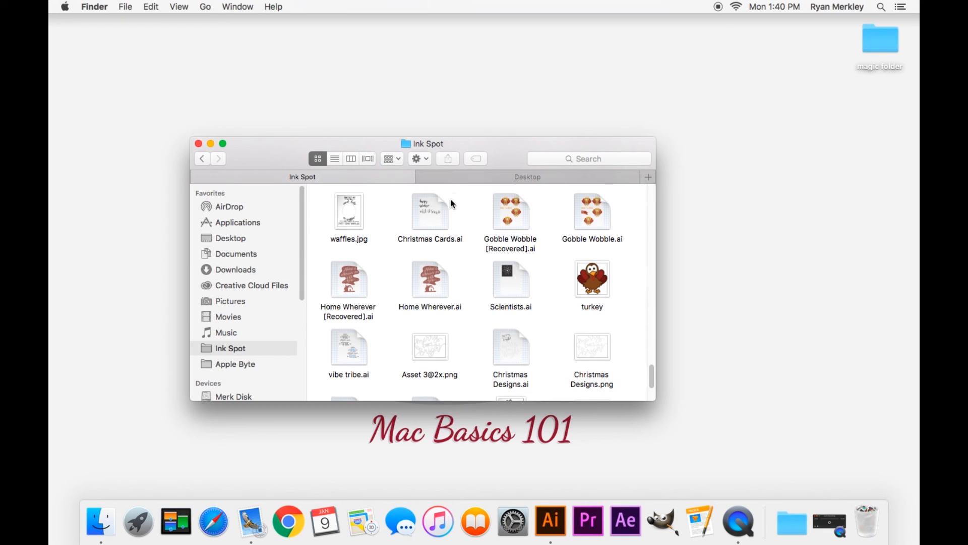
pyautogui.moveTo(300, 152)
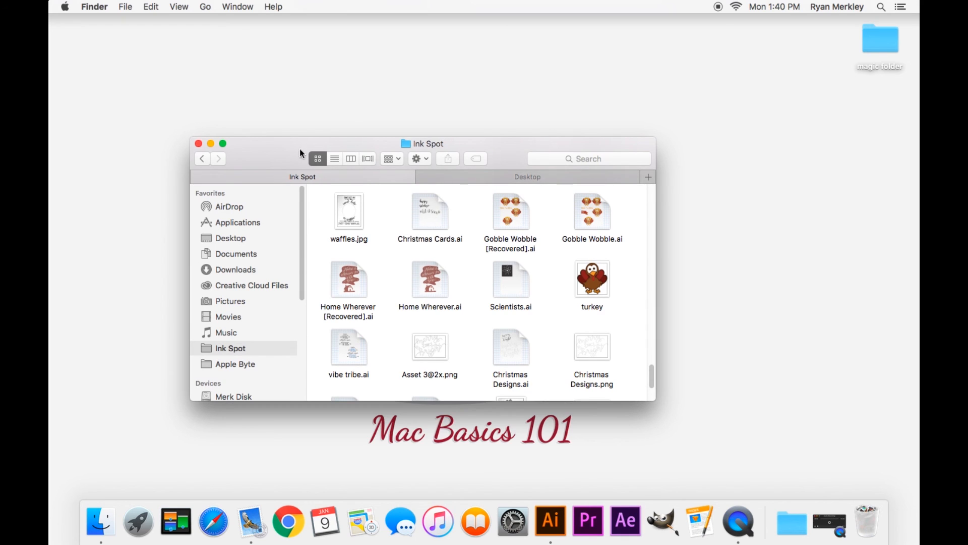
pyautogui.moveTo(309, 179)
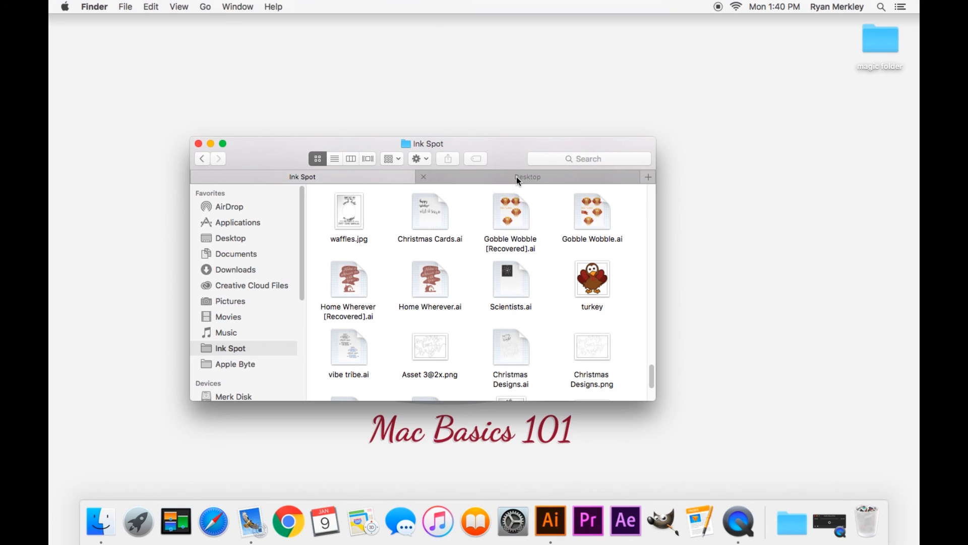
pyautogui.moveTo(385, 136)
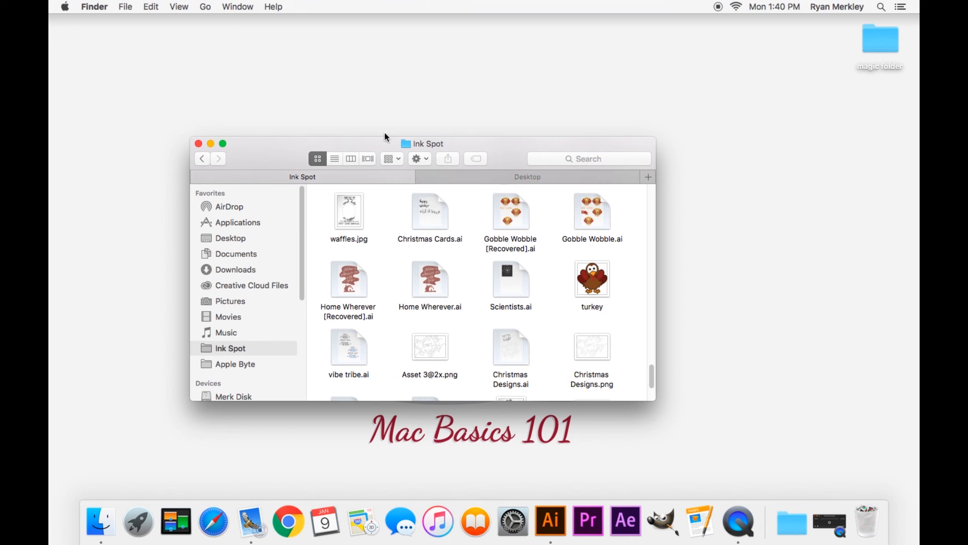
pyautogui.moveTo(831, 529)
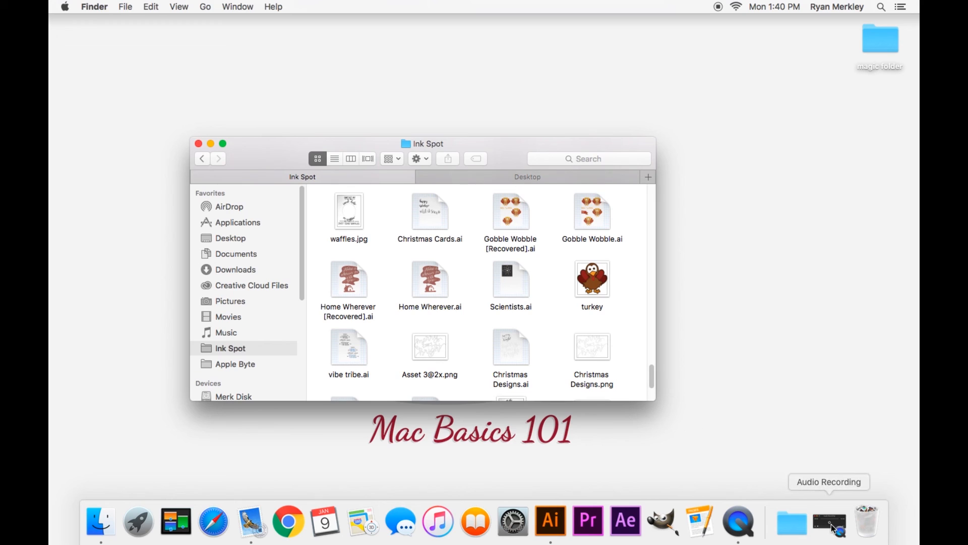
pyautogui.moveTo(845, 468)
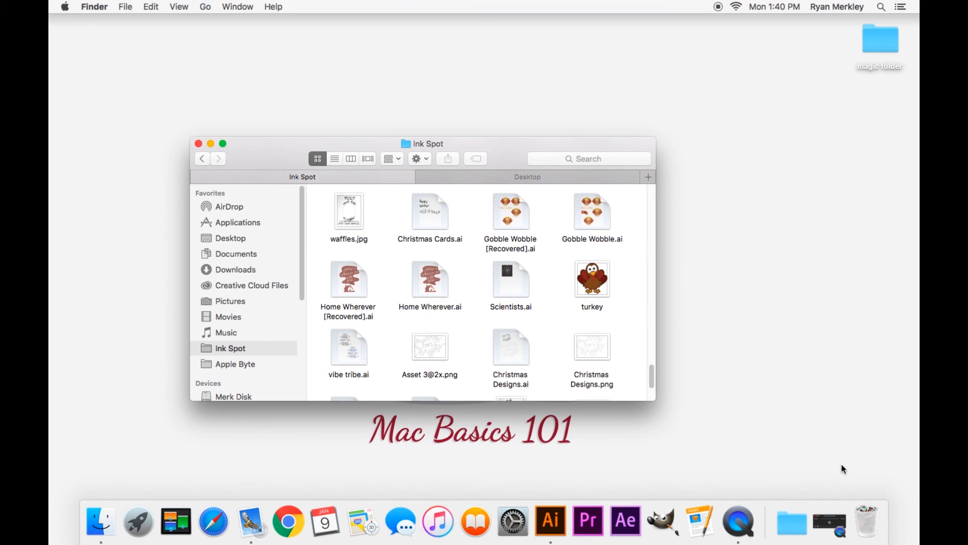